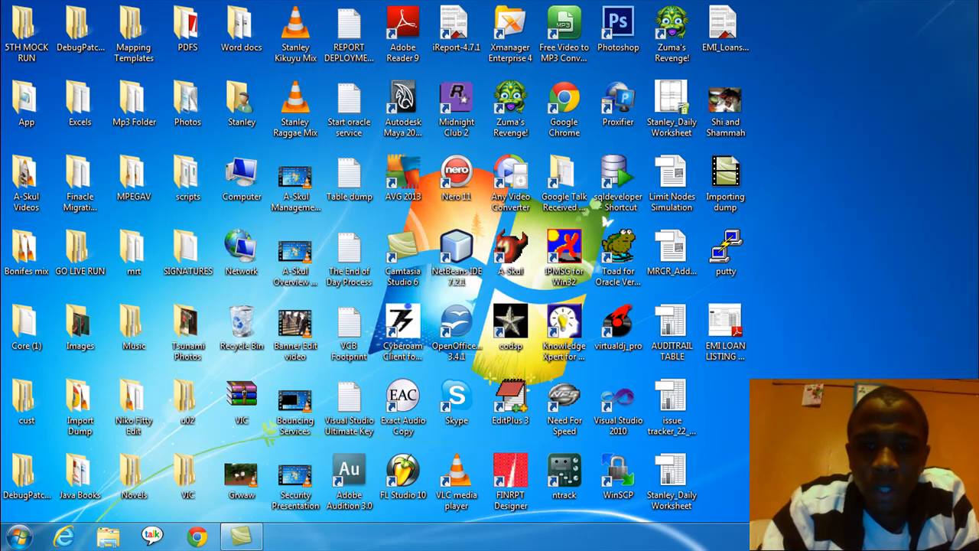
pyautogui.moveTo(727, 390)
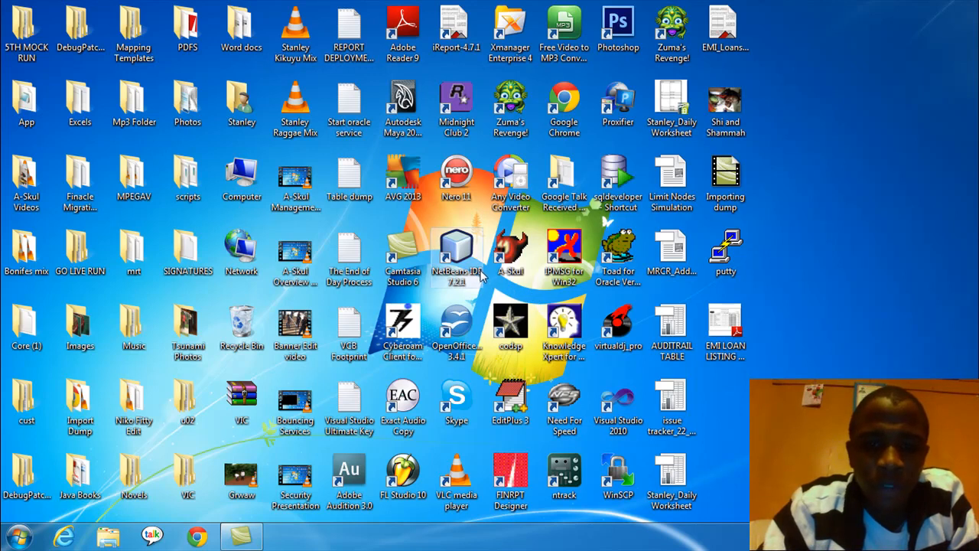
pyautogui.moveTo(467, 264)
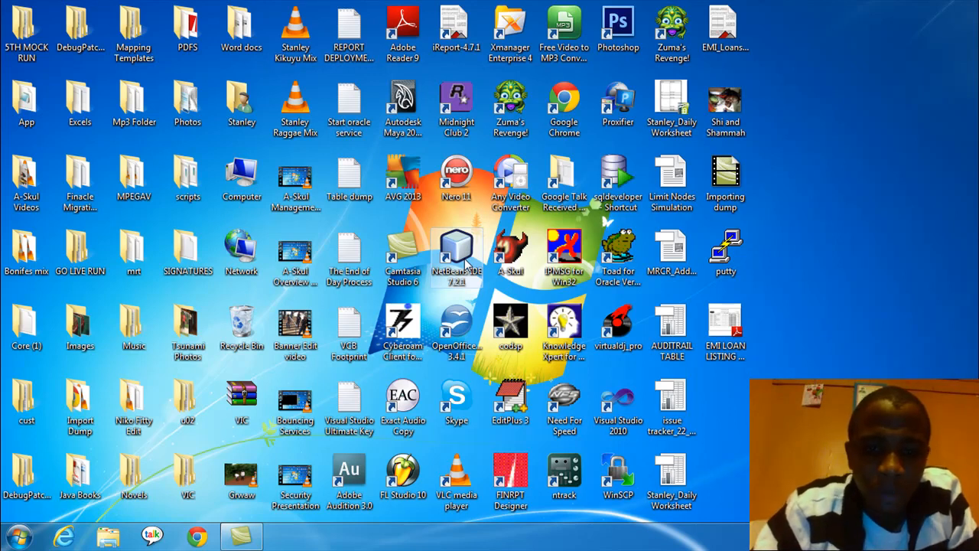
# Launch NetBeans IDE 7.2.1 and close the Reference Problems warning
pyautogui.doubleClick(457, 256)
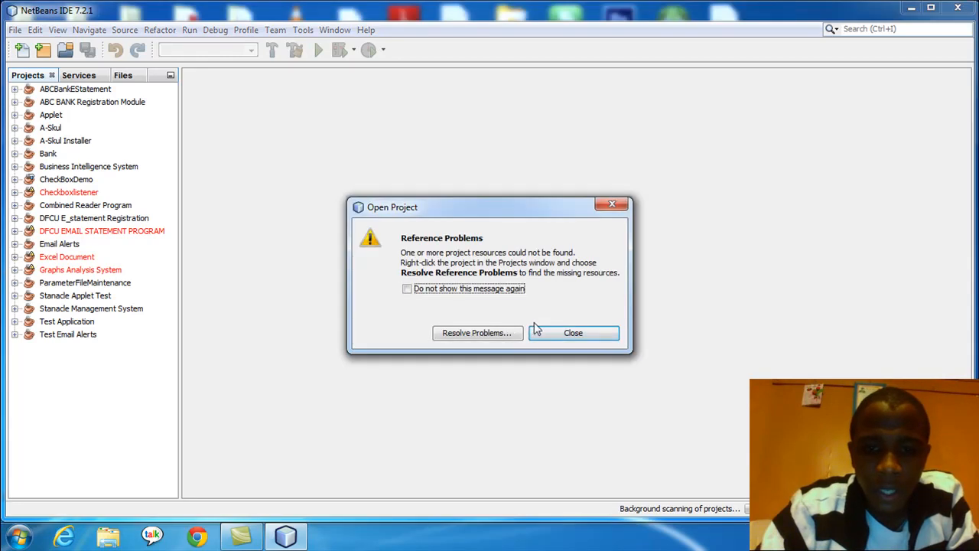
pyautogui.click(572, 332)
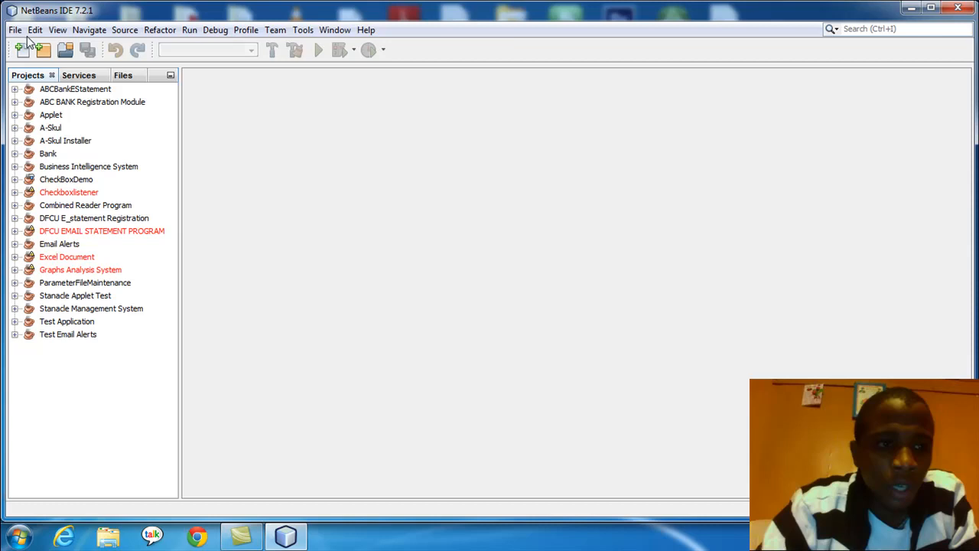
# Start a new Java Application project and name it Makedirectory
pyautogui.click(14, 29)
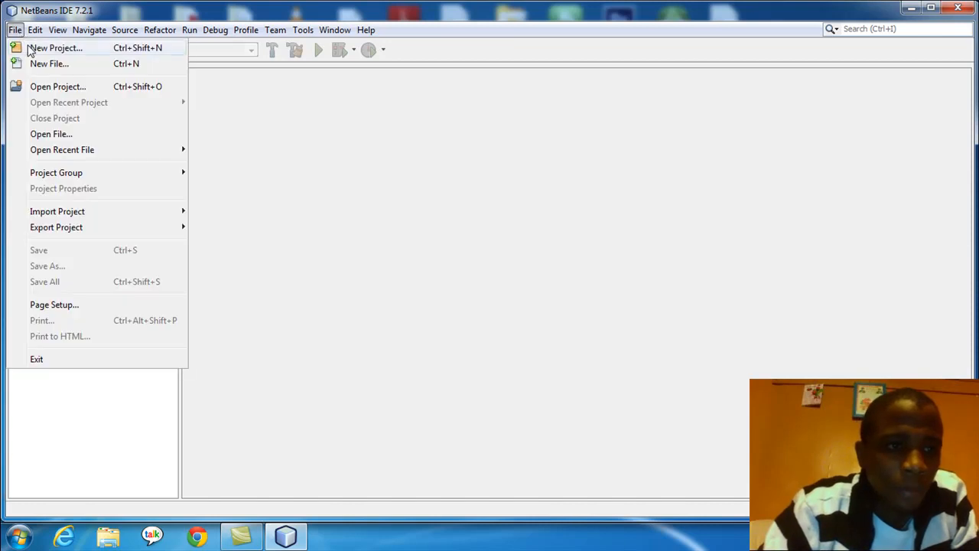
pyautogui.click(54, 48)
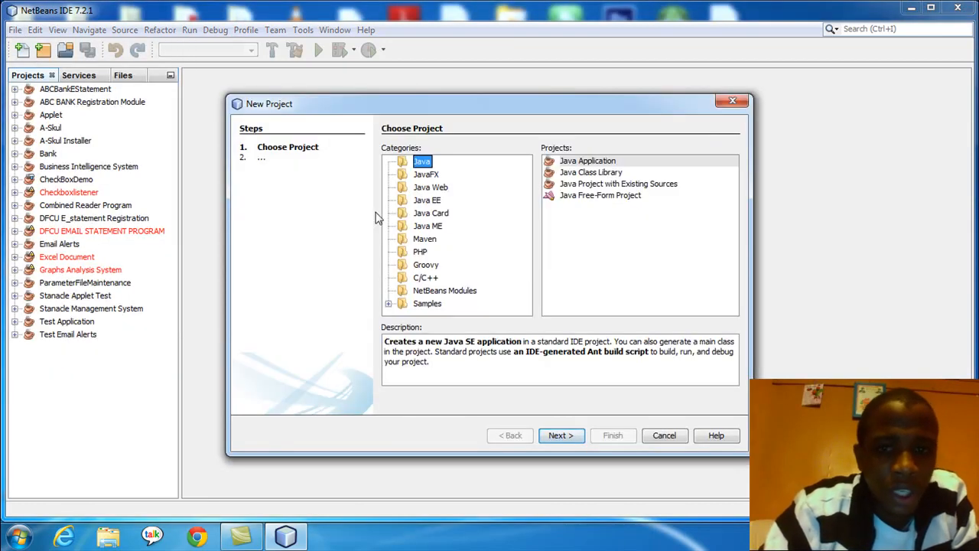
pyautogui.click(587, 160)
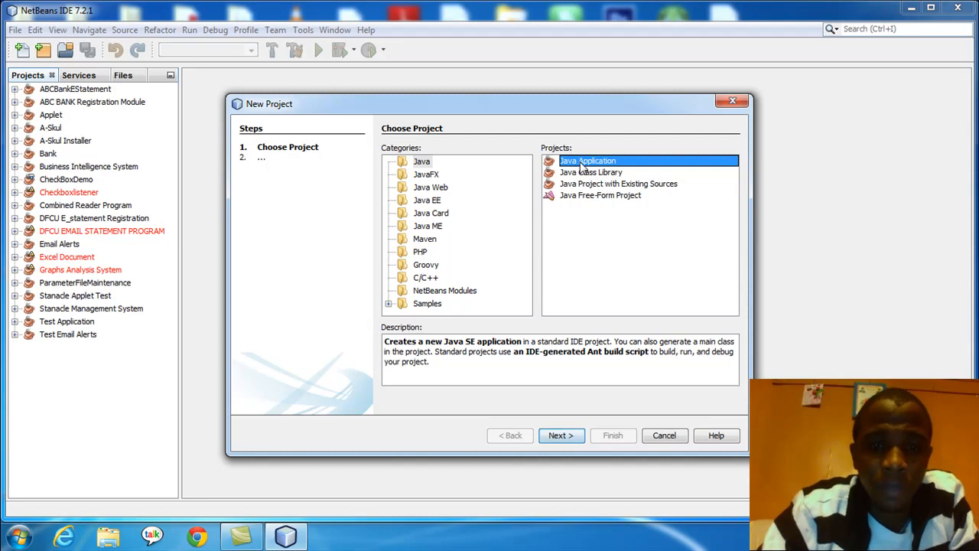
pyautogui.moveTo(455, 172)
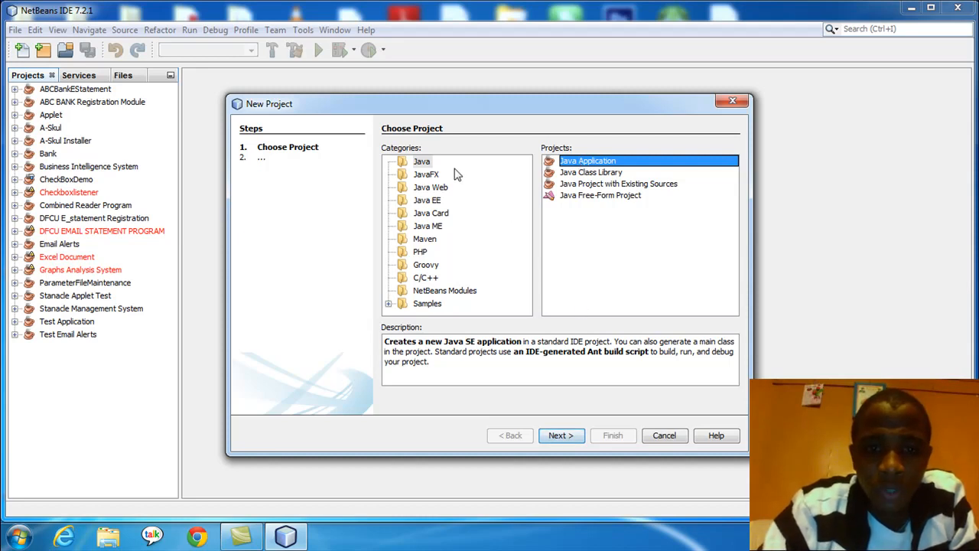
pyautogui.click(422, 162)
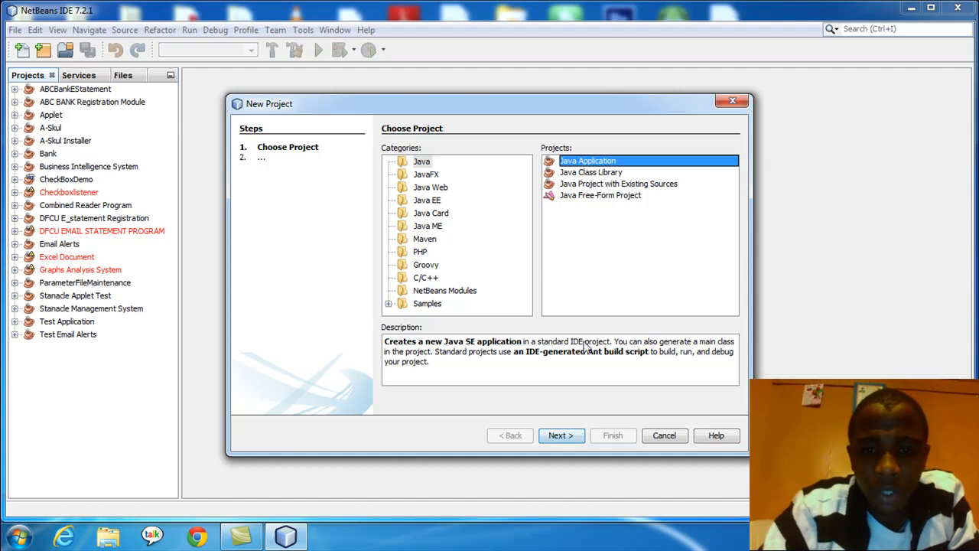
pyautogui.click(560, 435)
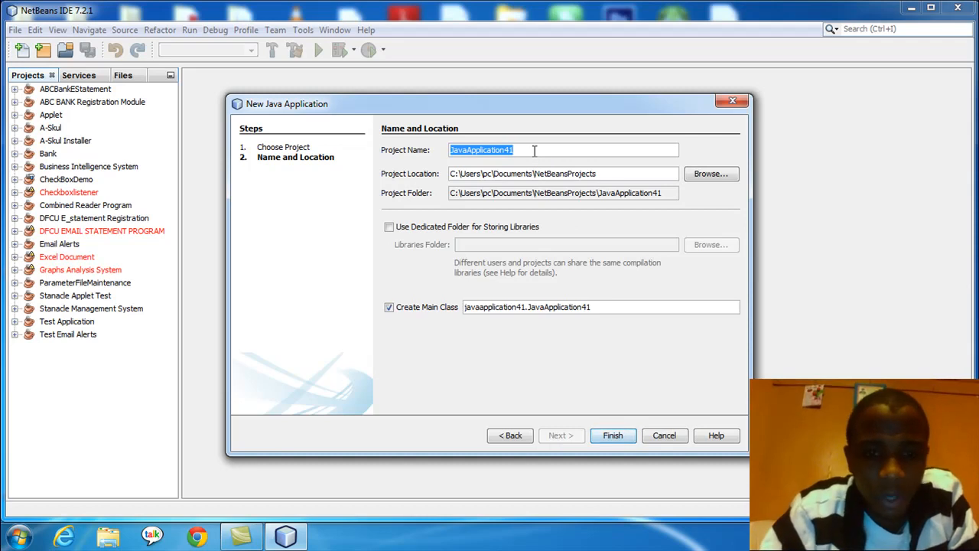
pyautogui.write('M')
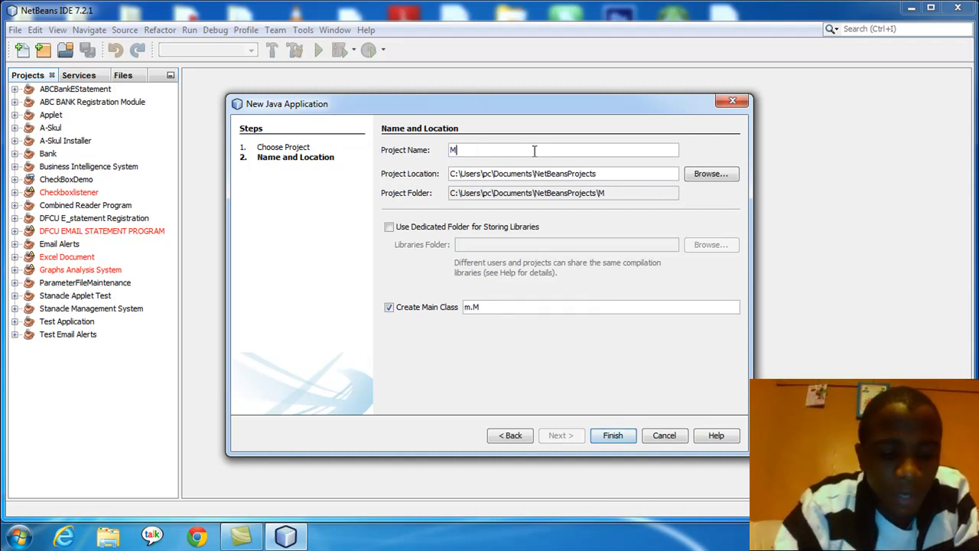
pyautogui.write('akedirectory')
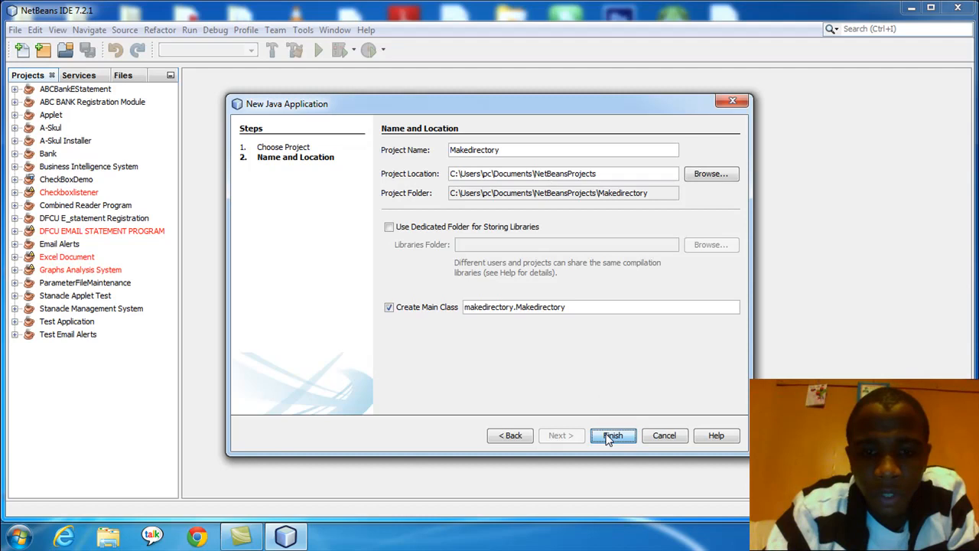
# Finish the Makedirectory project and add import java.io.*; below the package line
pyautogui.click(612, 435)
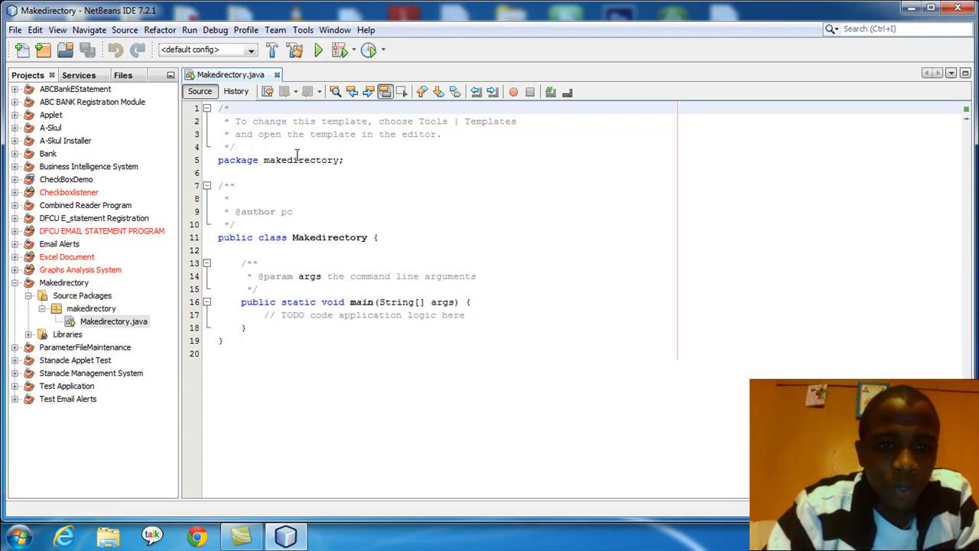
pyautogui.doubleClick(303, 159)
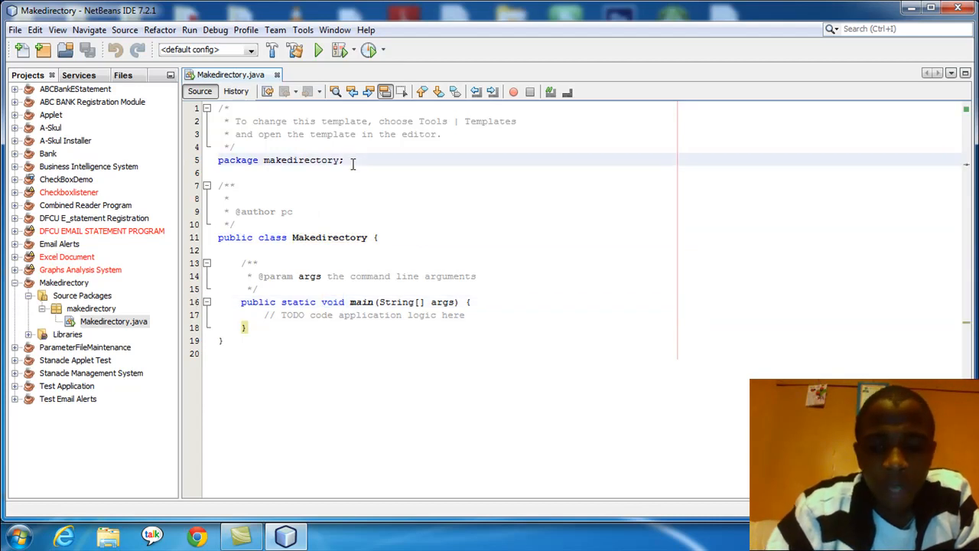
pyautogui.press('enter')
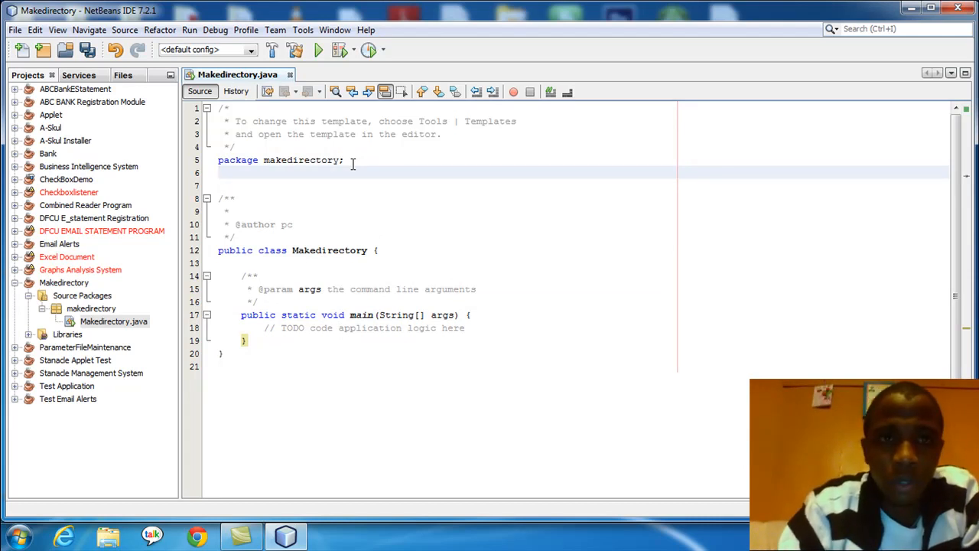
pyautogui.write('import j')
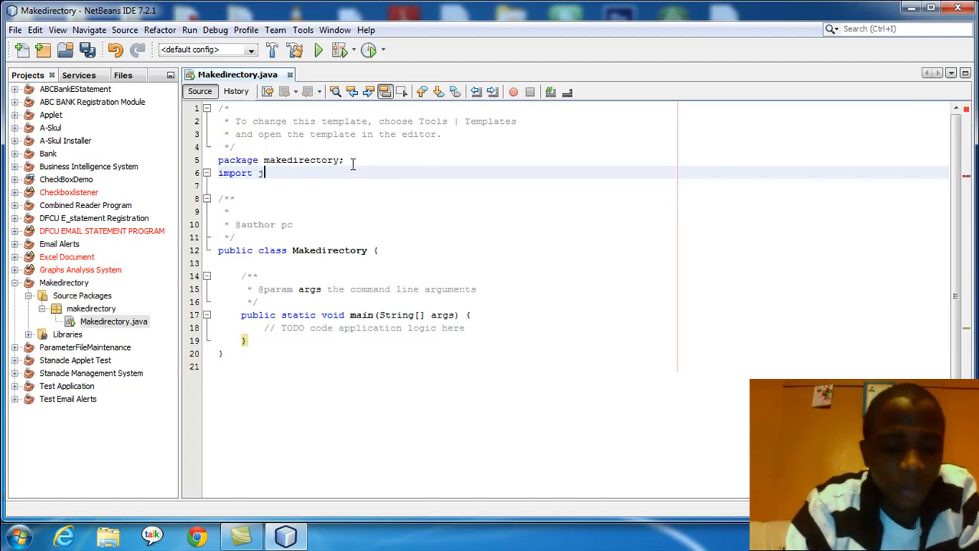
pyautogui.write('ava.io.*;')
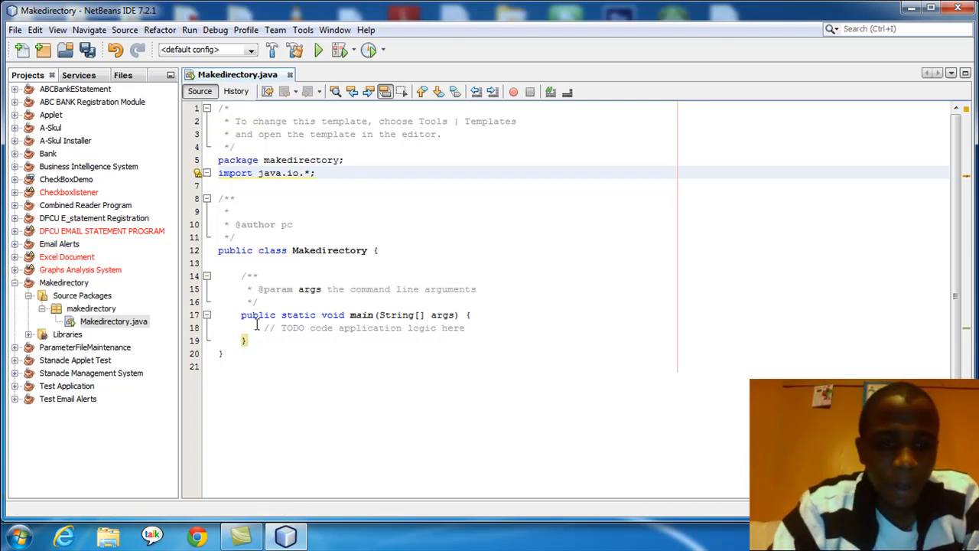
# Replace main's TODO comment with File f = new File("F:/Test Directory");
pyautogui.moveTo(261, 328); pyautogui.dragTo(403, 327)
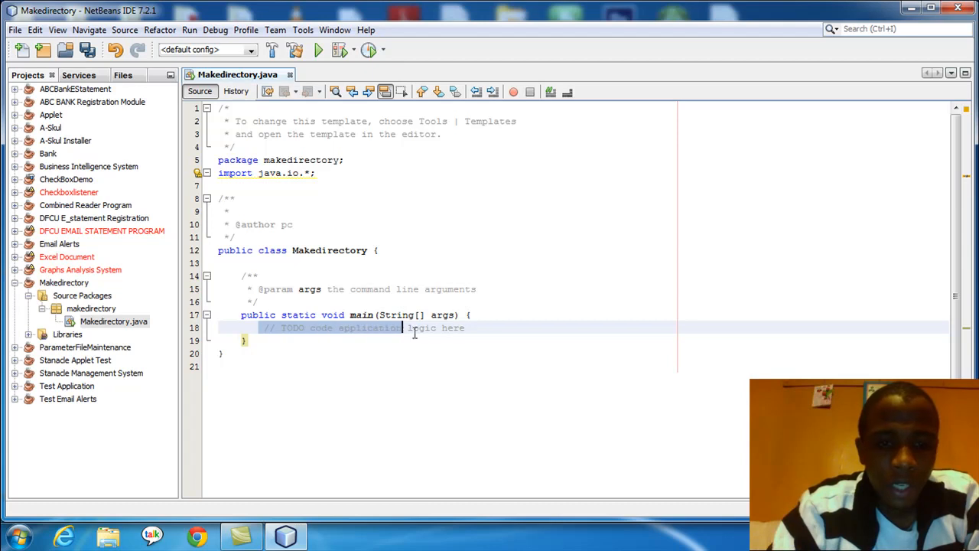
pyautogui.press('Delete')
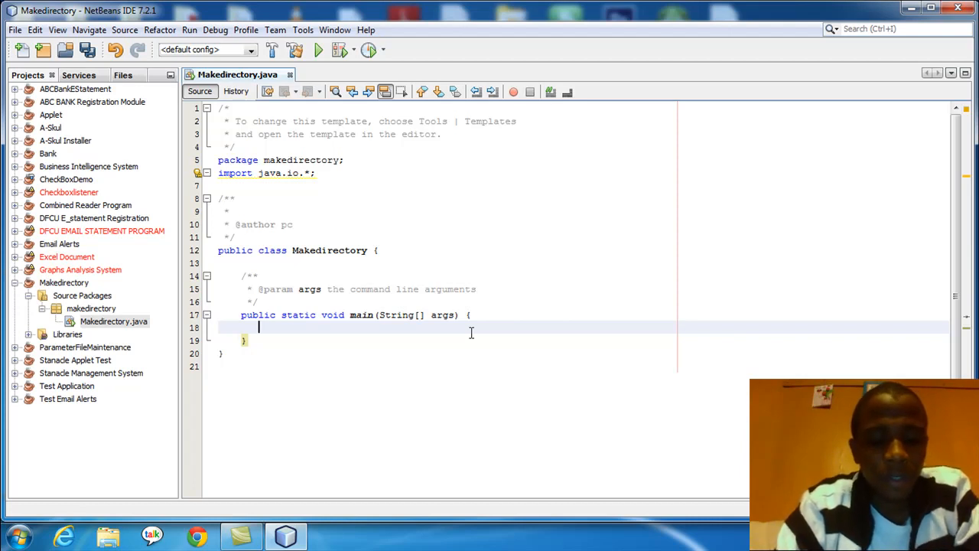
pyautogui.write('File f')
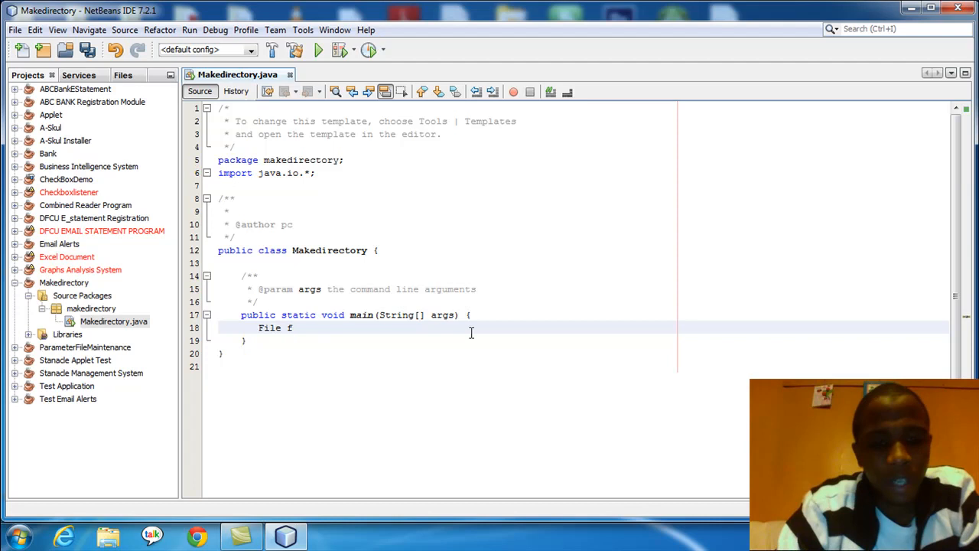
pyautogui.write('= new')
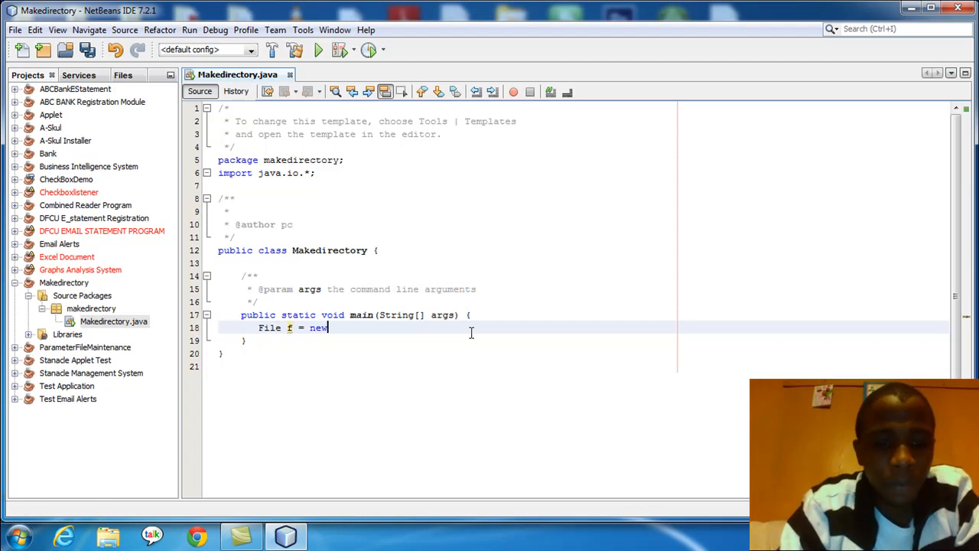
pyautogui.write('FI')
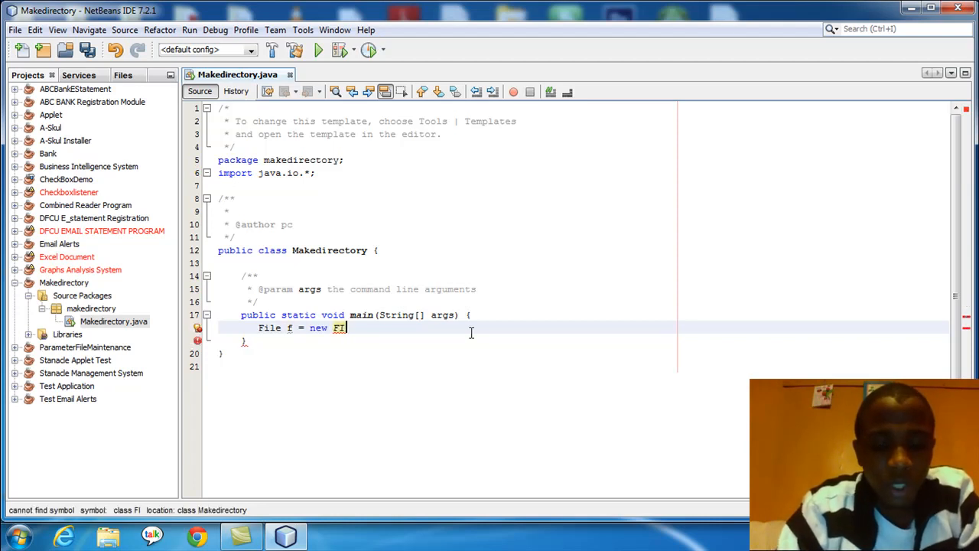
pyautogui.write('le')
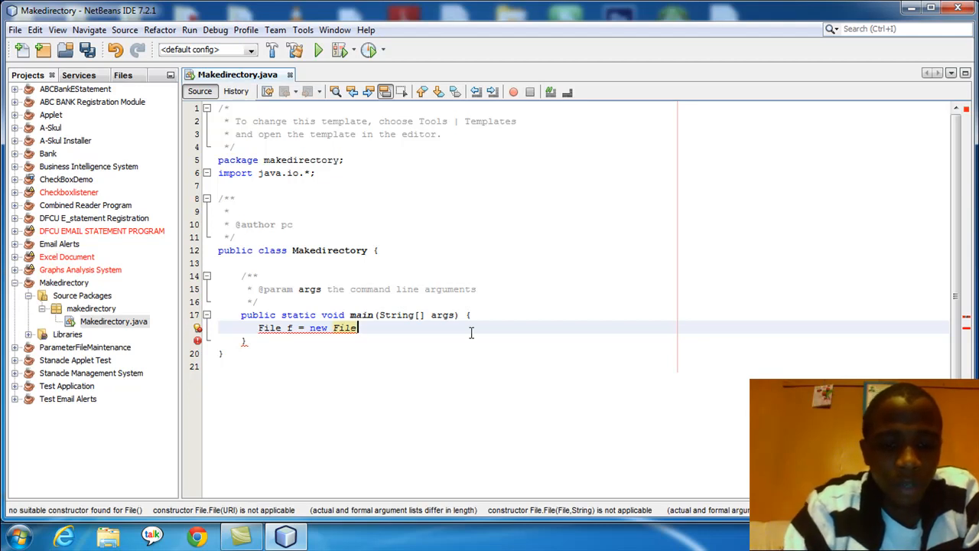
pyautogui.write('();')
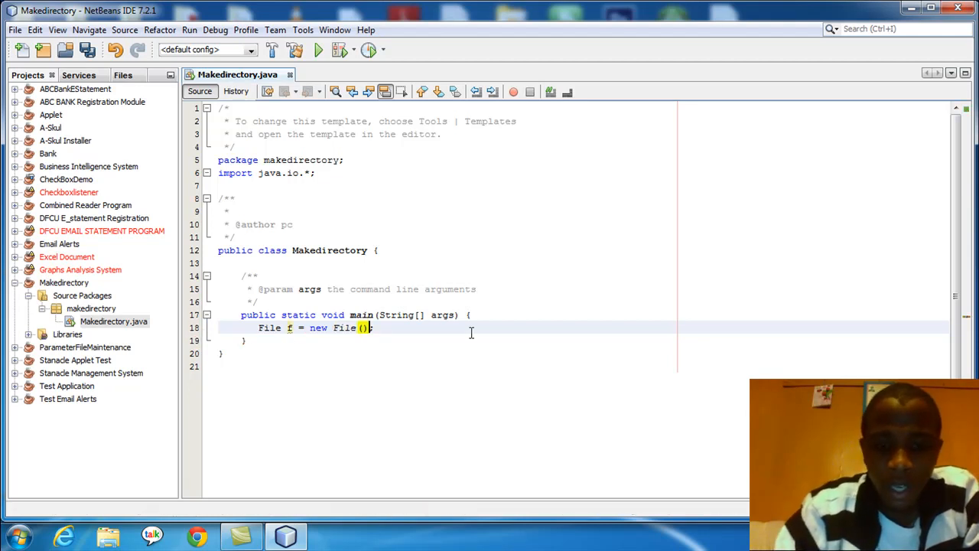
pyautogui.write('""')
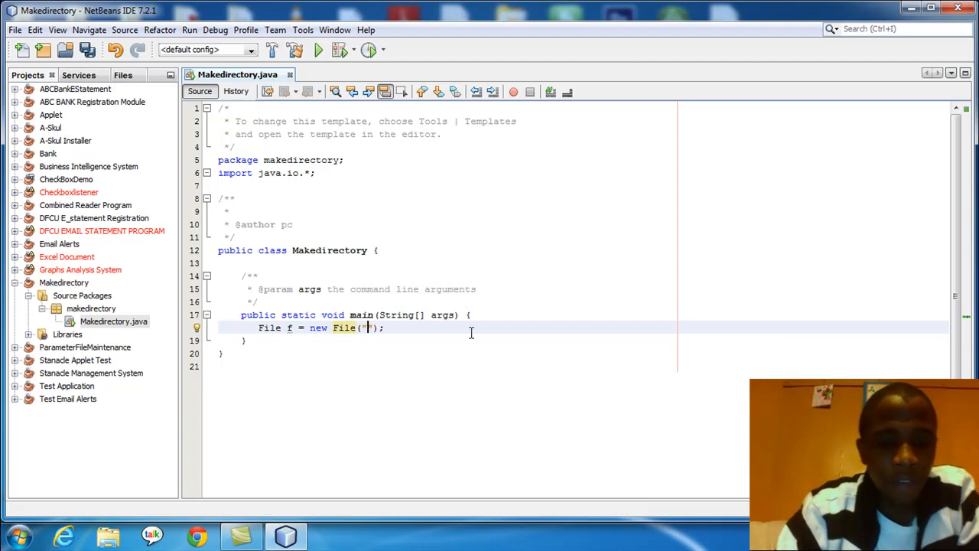
pyautogui.write('F')
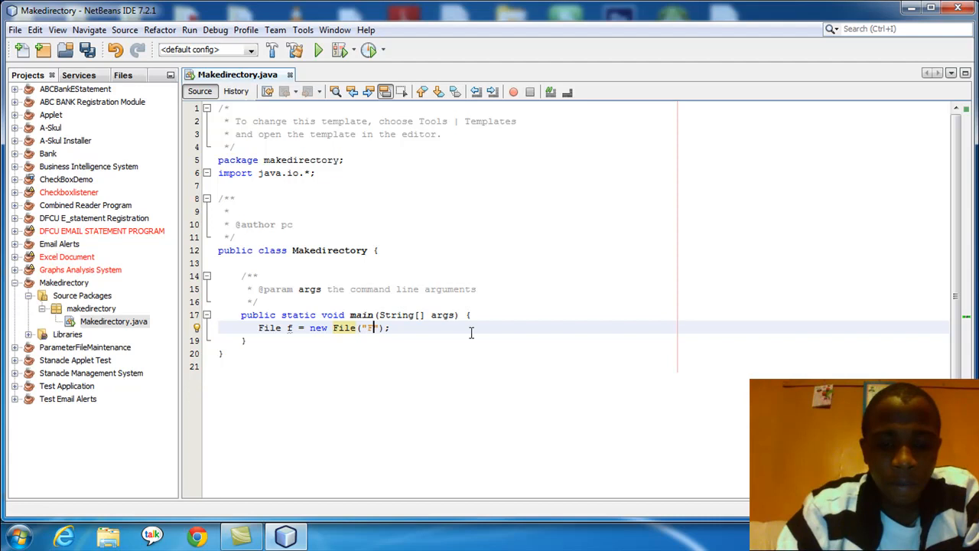
pyautogui.write(':')
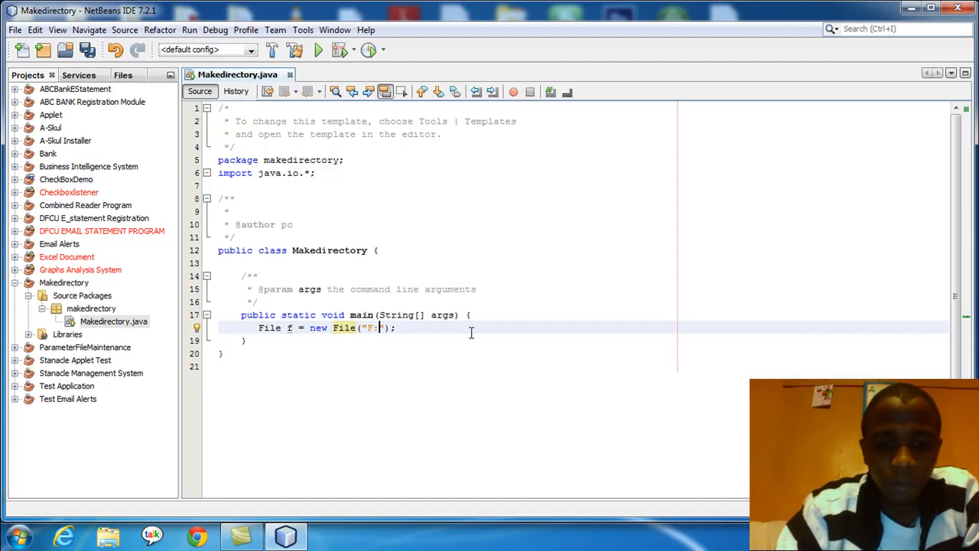
pyautogui.write('/')
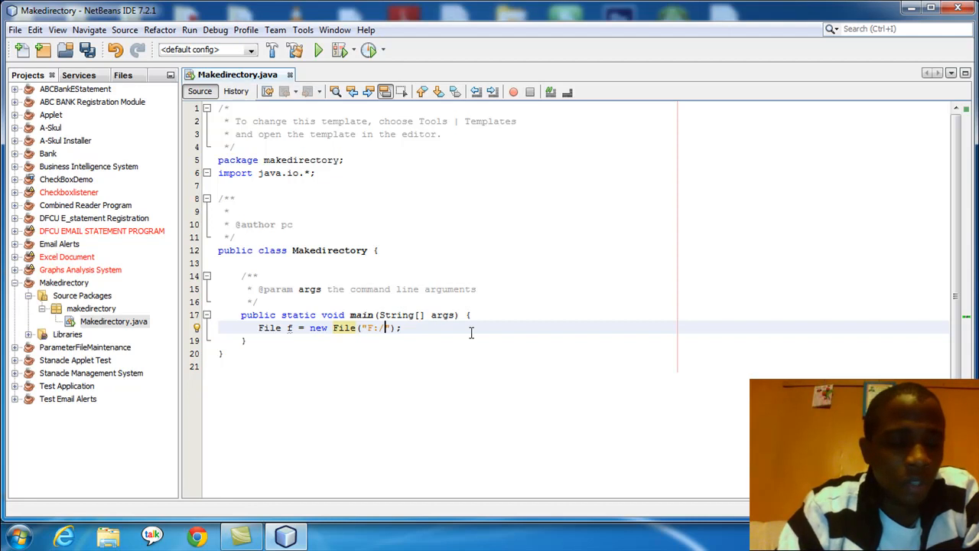
pyautogui.write('Test Directory')
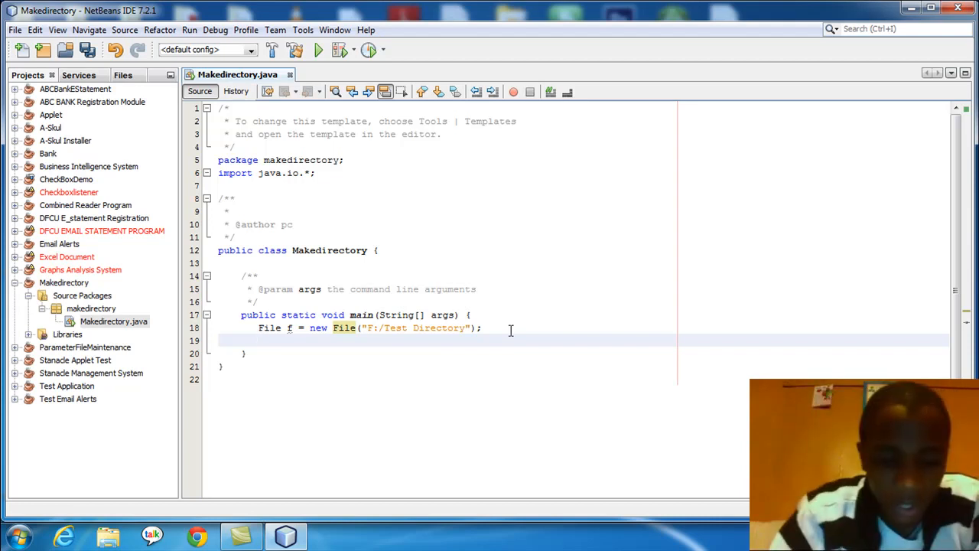
# Write an if(!f.exists()) block that calls f.mkdir()
pyautogui.write('if()')
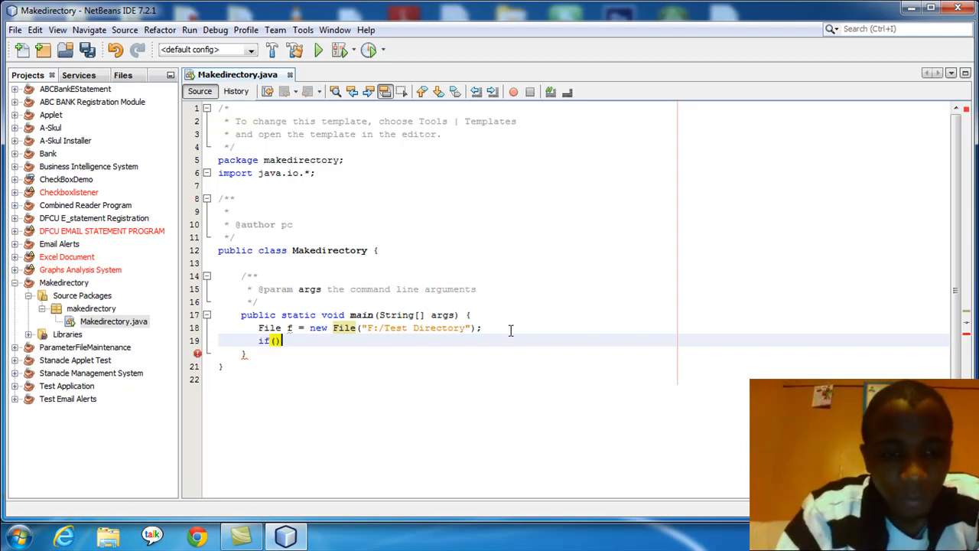
pyautogui.write('!')
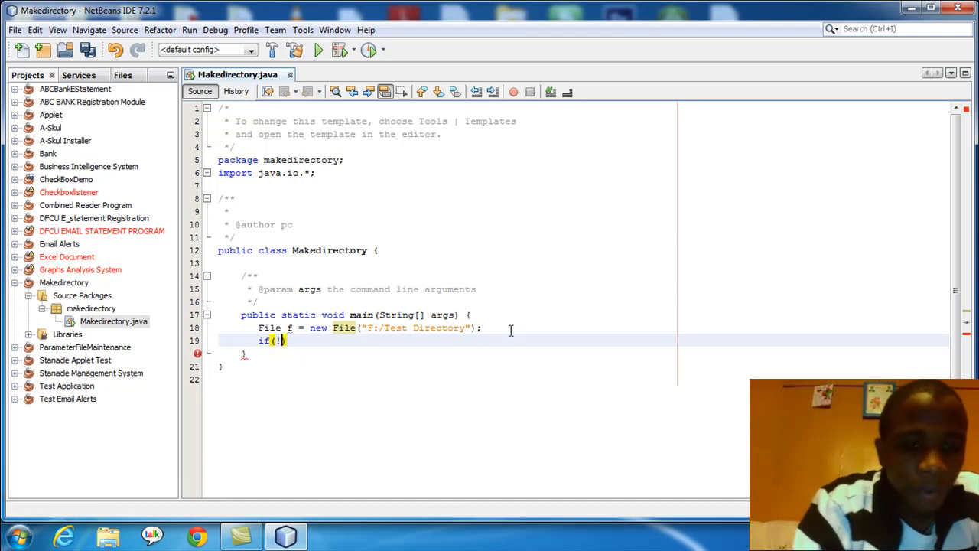
pyautogui.write('F)')
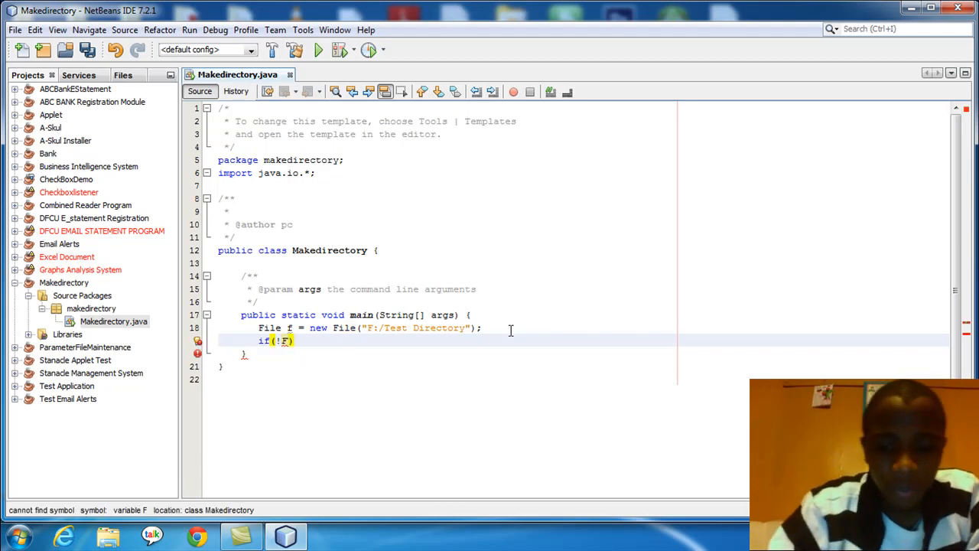
pyautogui.write('f')
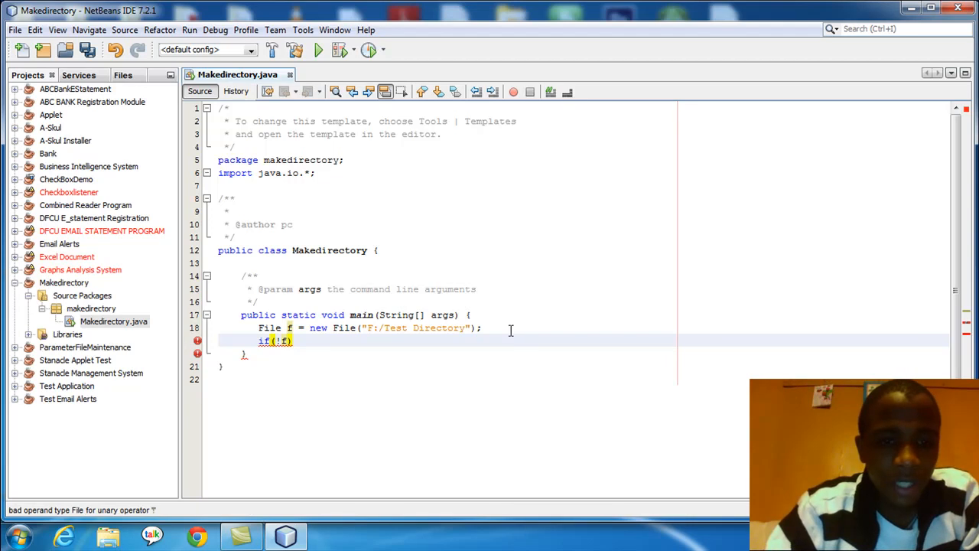
pyautogui.write('.')
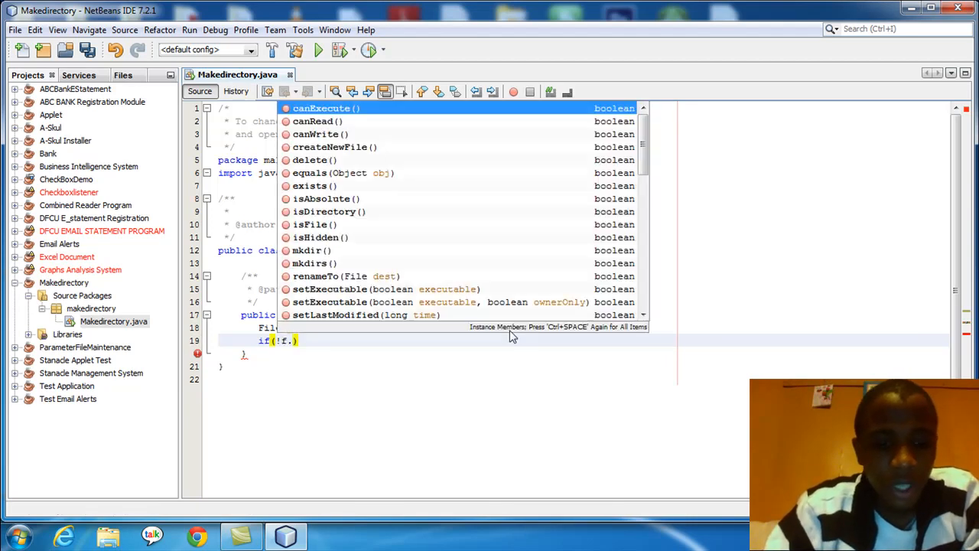
pyautogui.write('exists(')
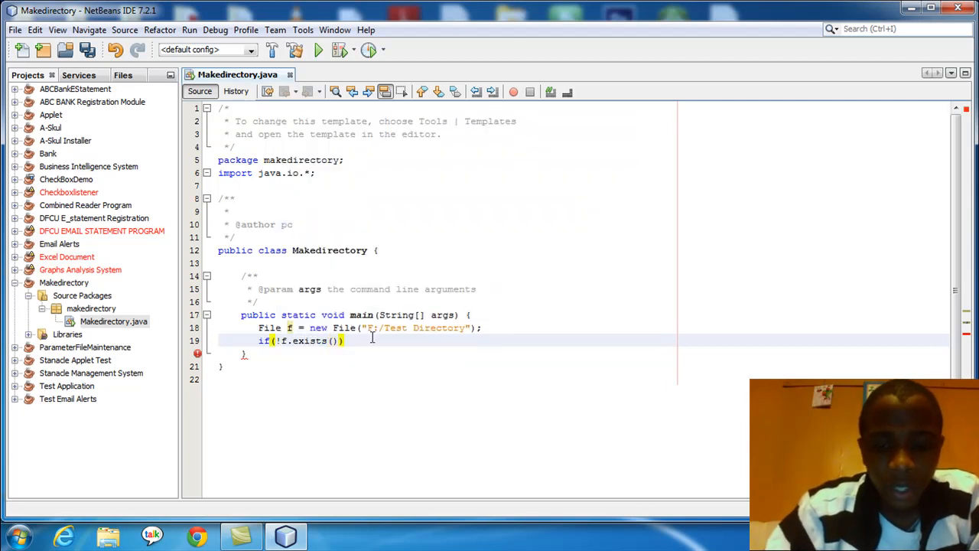
pyautogui.write('{')
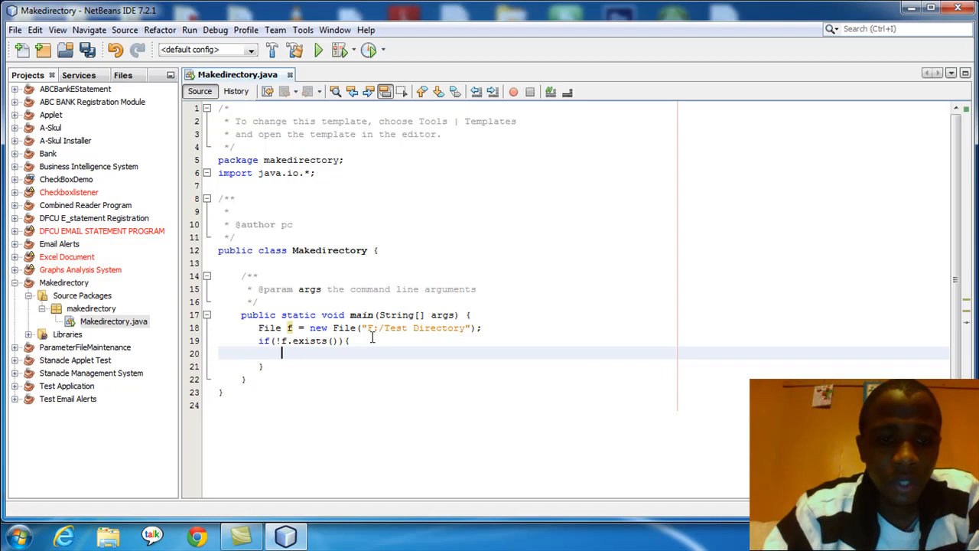
pyautogui.write('.')
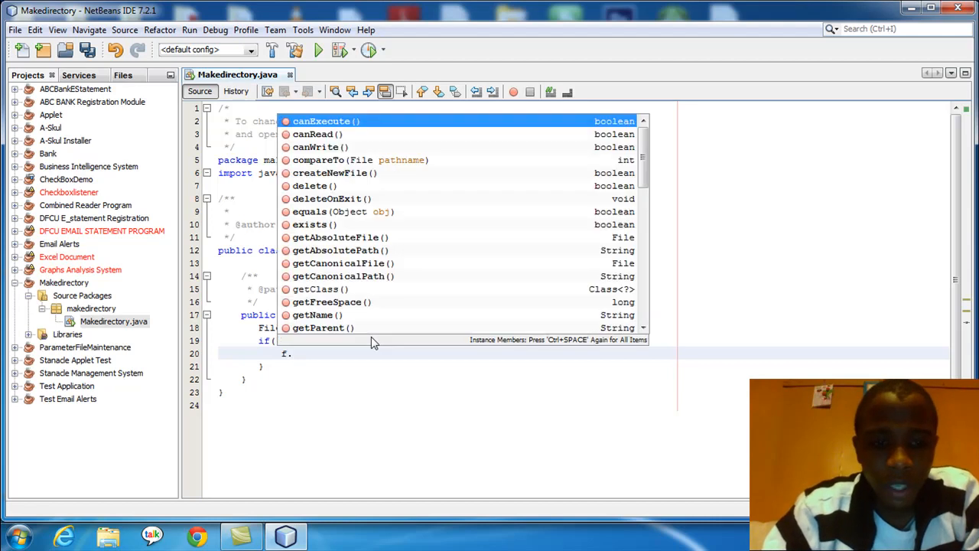
pyautogui.write('mkdir();')
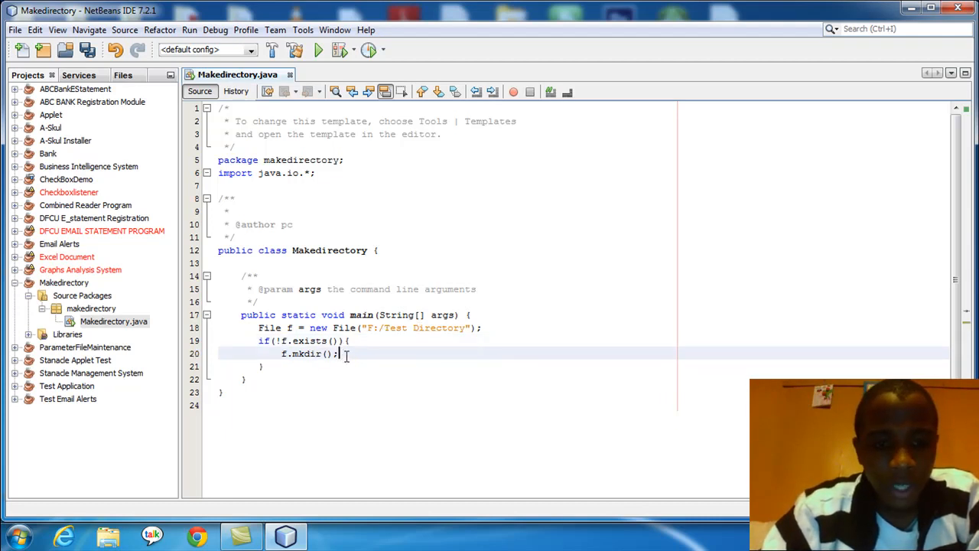
# Print "Directory created Successfully" with System.out.println inside the if block
pyautogui.press('enter')
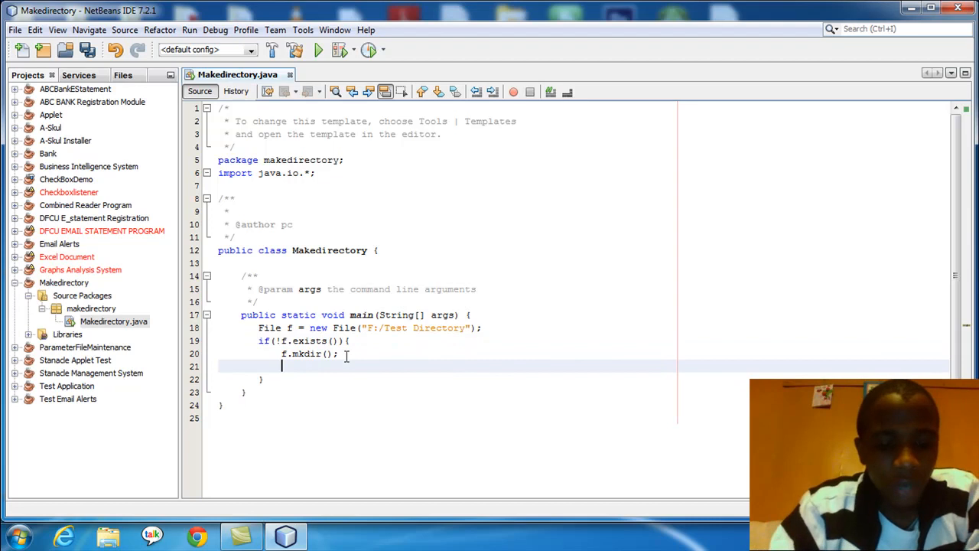
pyautogui.write('System')
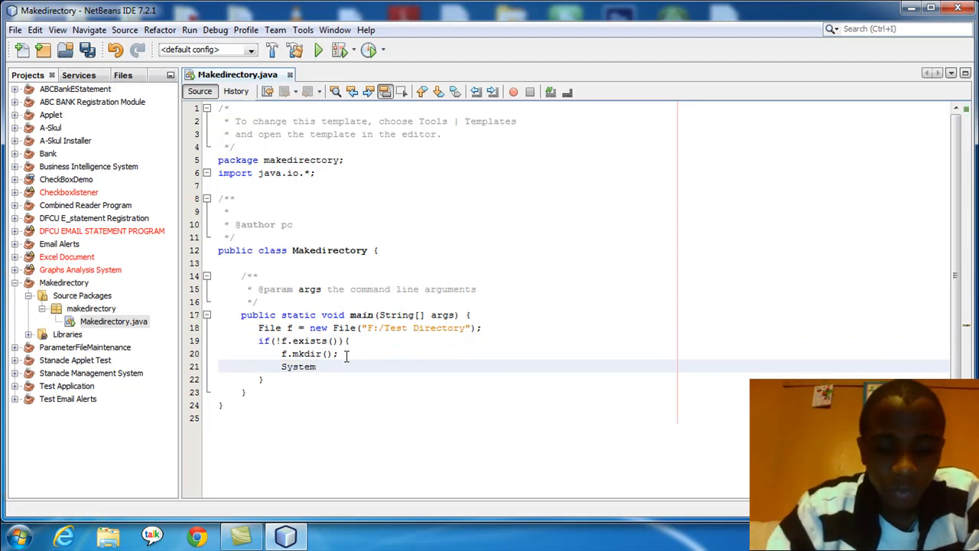
pyautogui.write('.out')
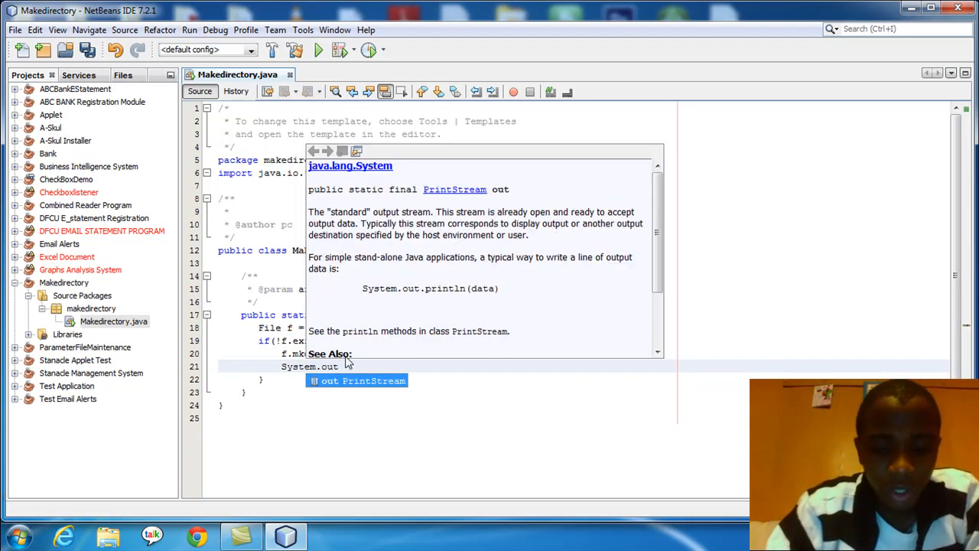
pyautogui.write('.')
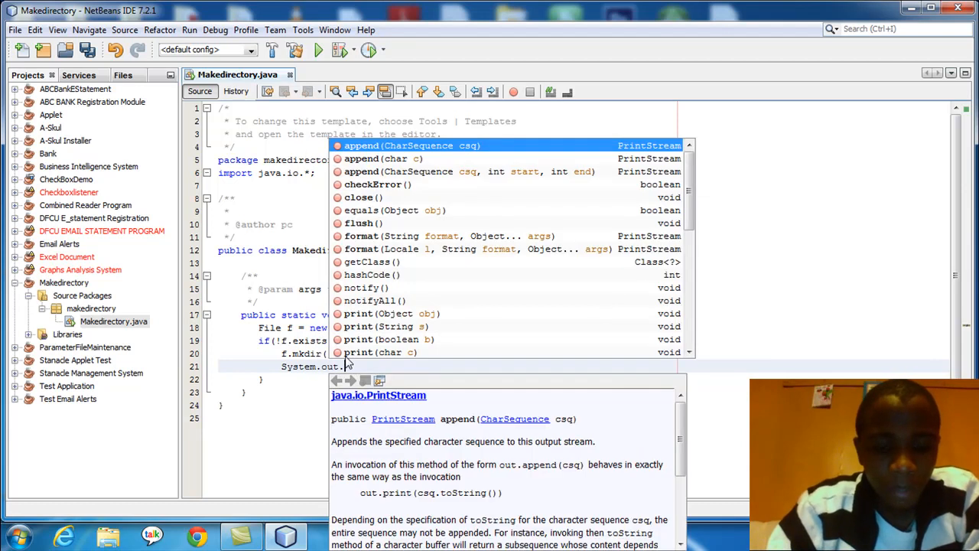
pyautogui.write('println();')
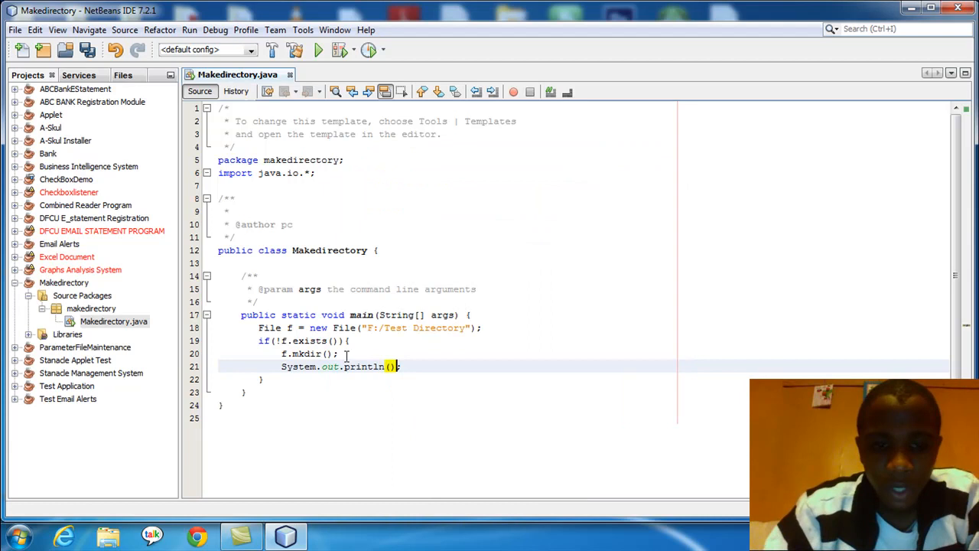
pyautogui.write('""')
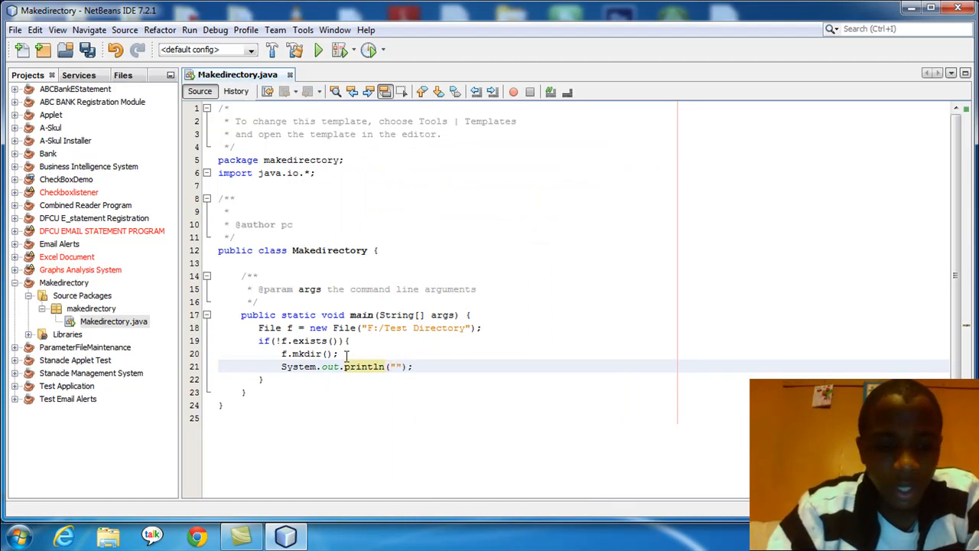
pyautogui.write('Direct')
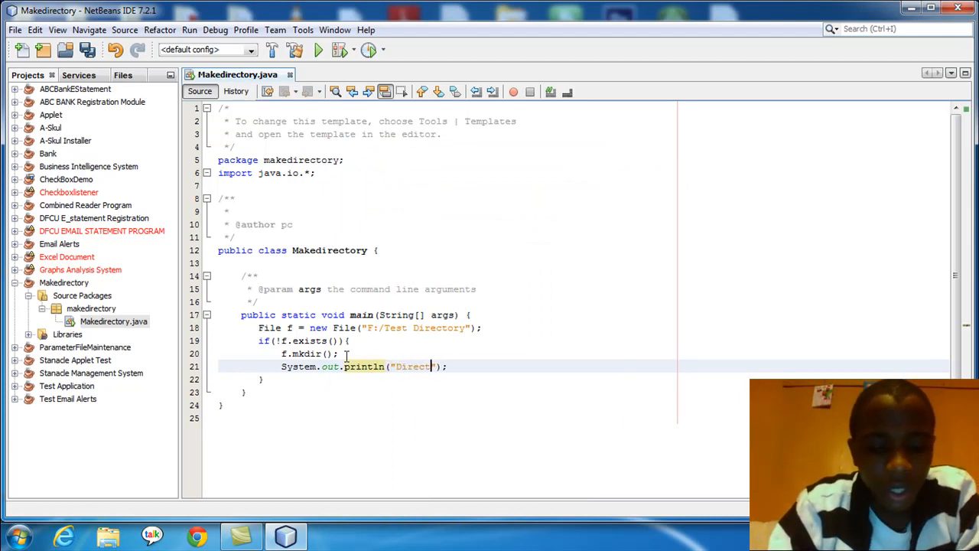
pyautogui.write('ry created Successfully')
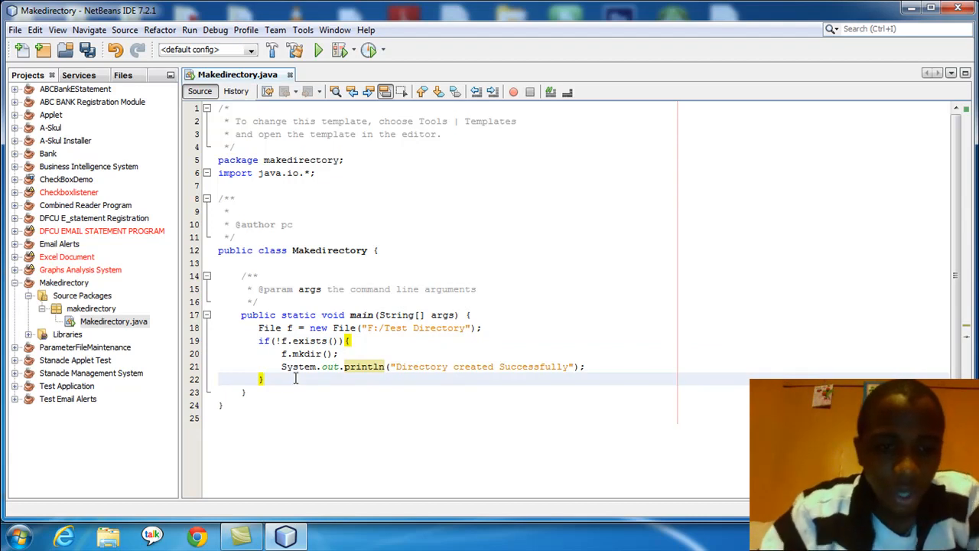
pyautogui.click(292, 354)
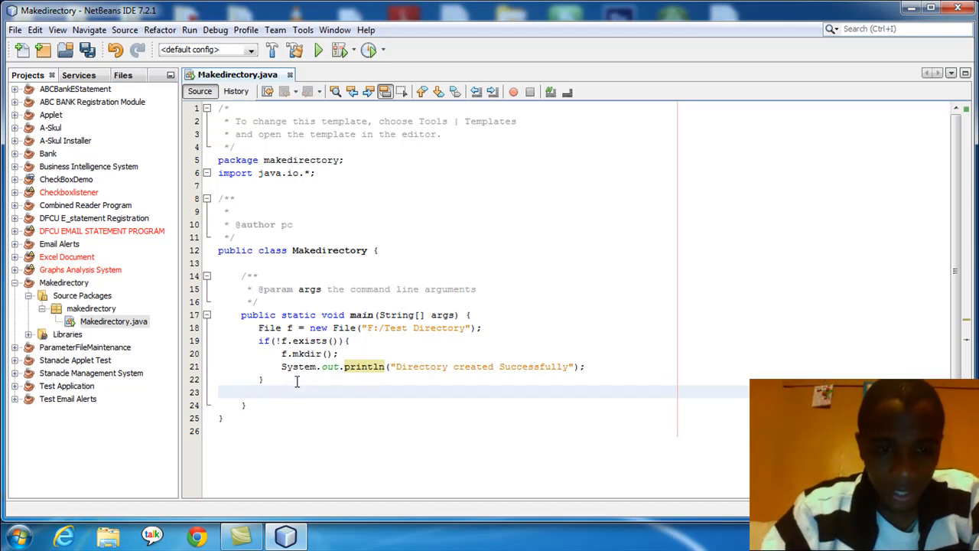
# Add an else block with System.err.println("Directory Already Exists");
pyautogui.write('else')
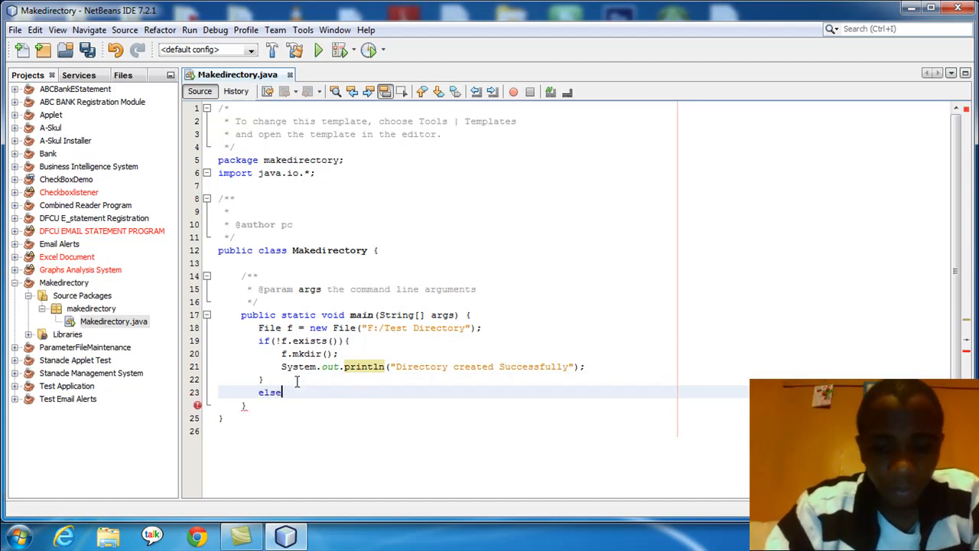
pyautogui.write('{')
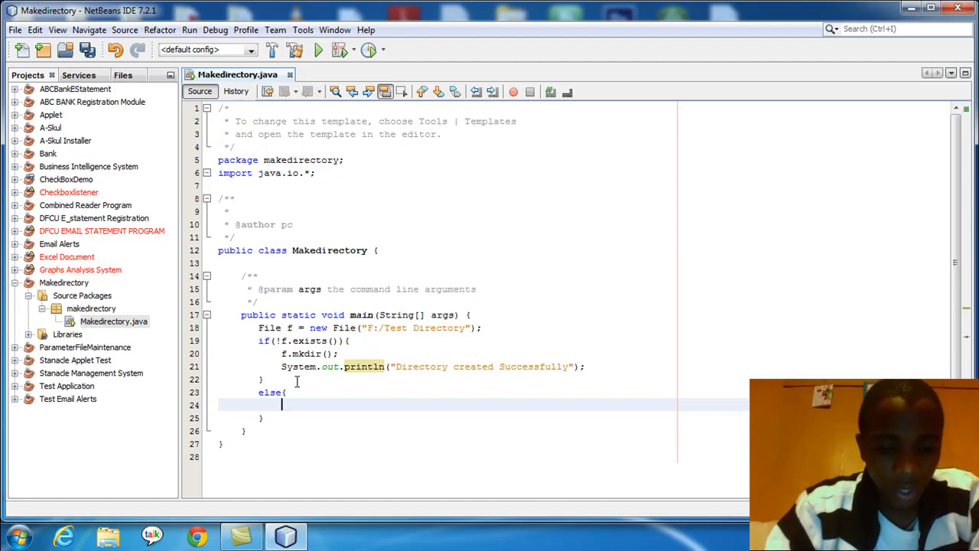
pyautogui.write('System.')
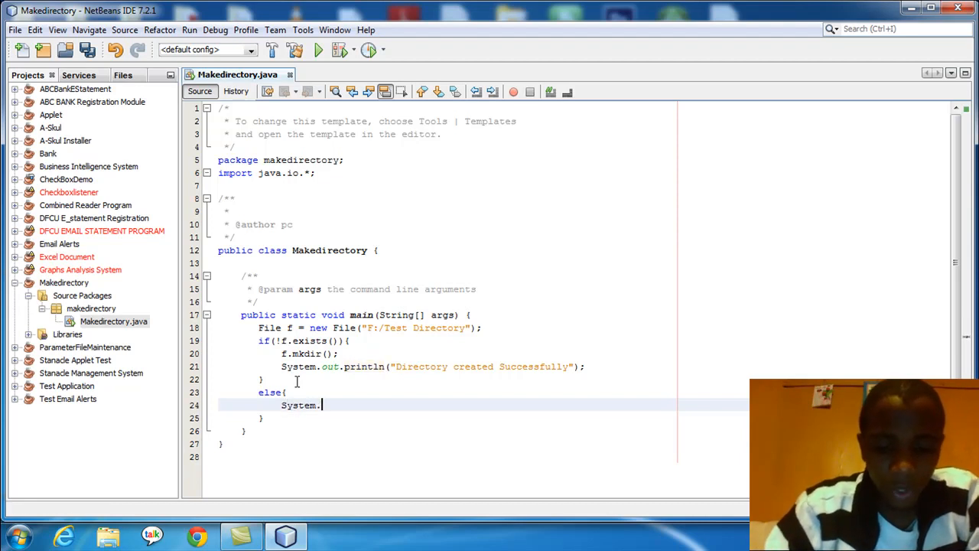
pyautogui.write('out')
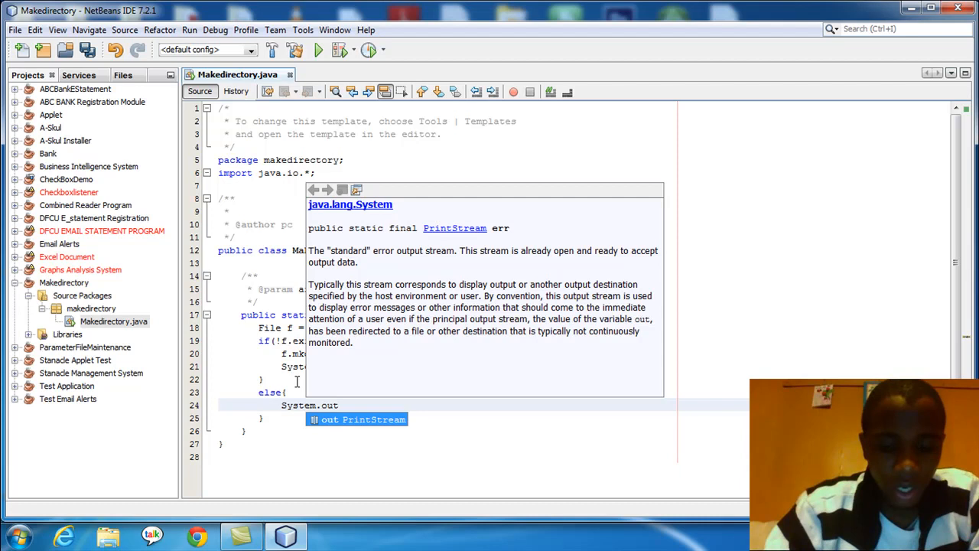
pyautogui.write('.e')
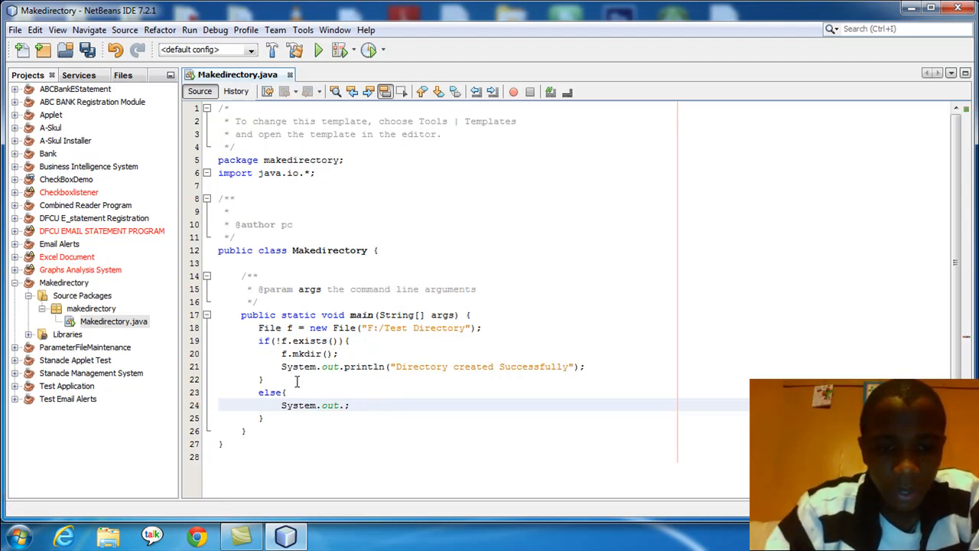
pyautogui.write('.')
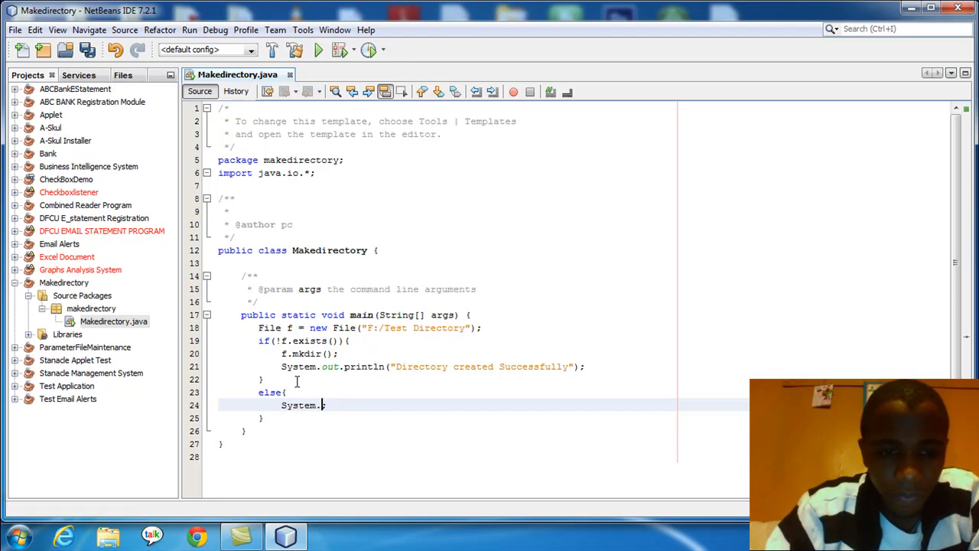
pyautogui.write('e;')
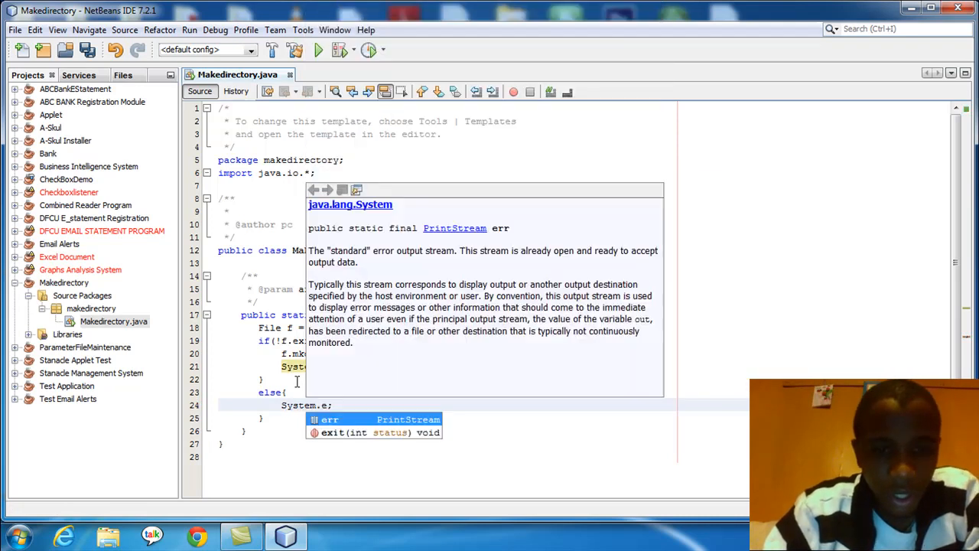
pyautogui.write('.')
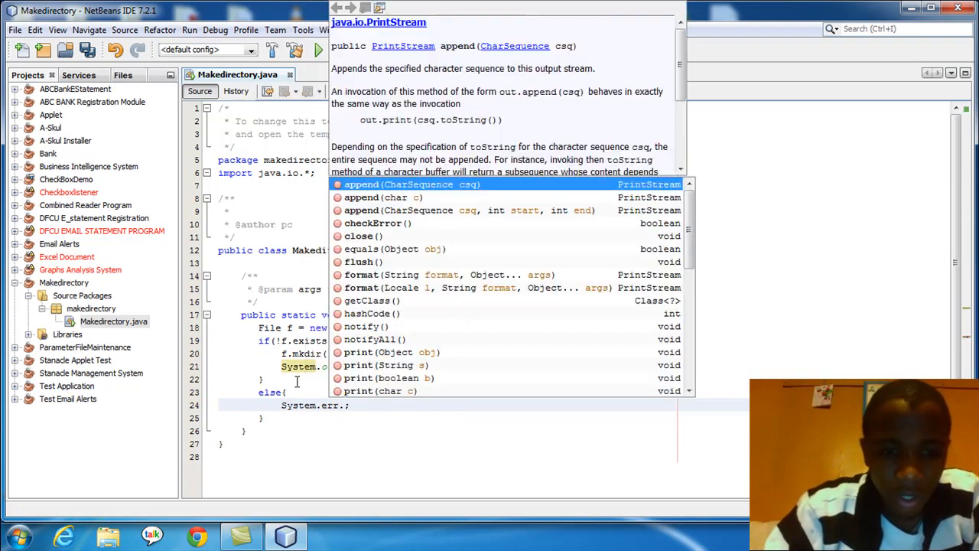
pyautogui.write('print')
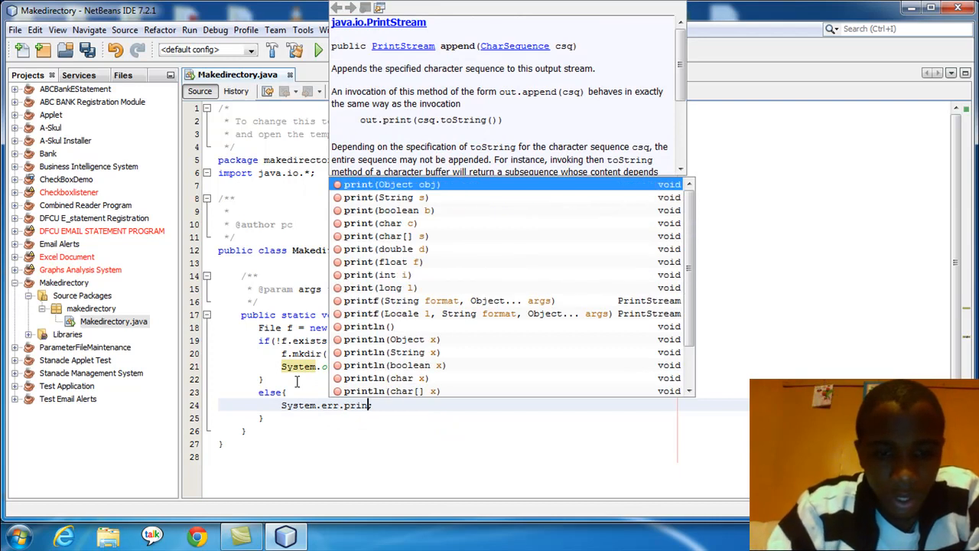
pyautogui.write('ln("");')
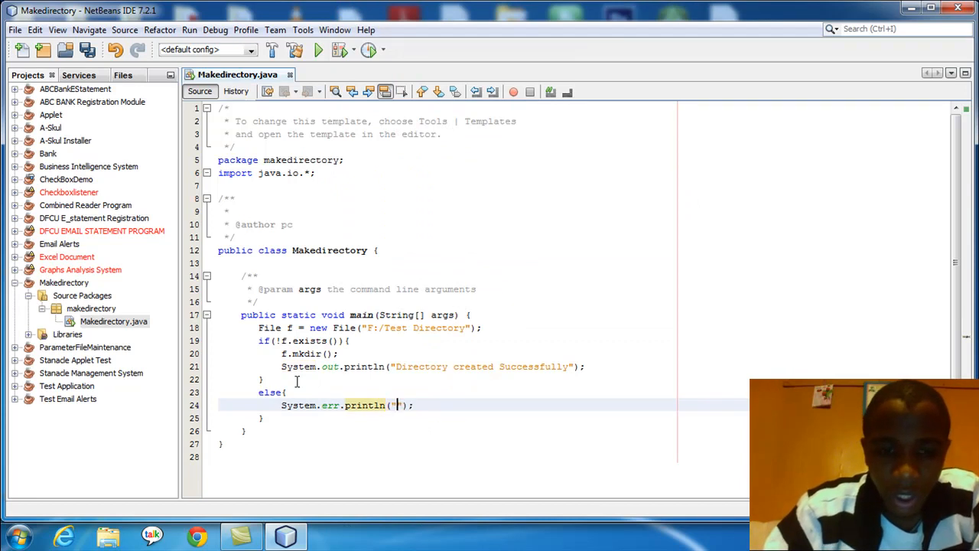
pyautogui.write('Directory Already')
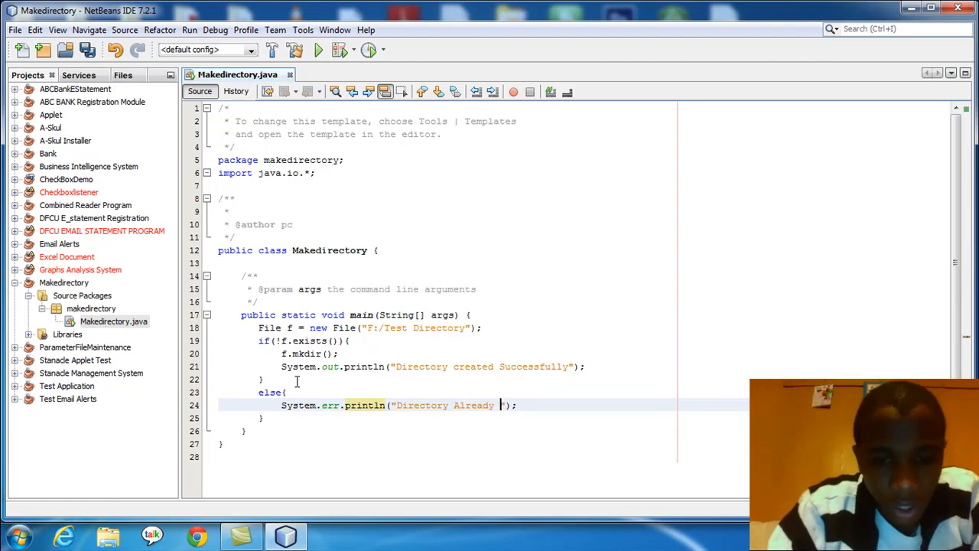
pyautogui.write('Exists')
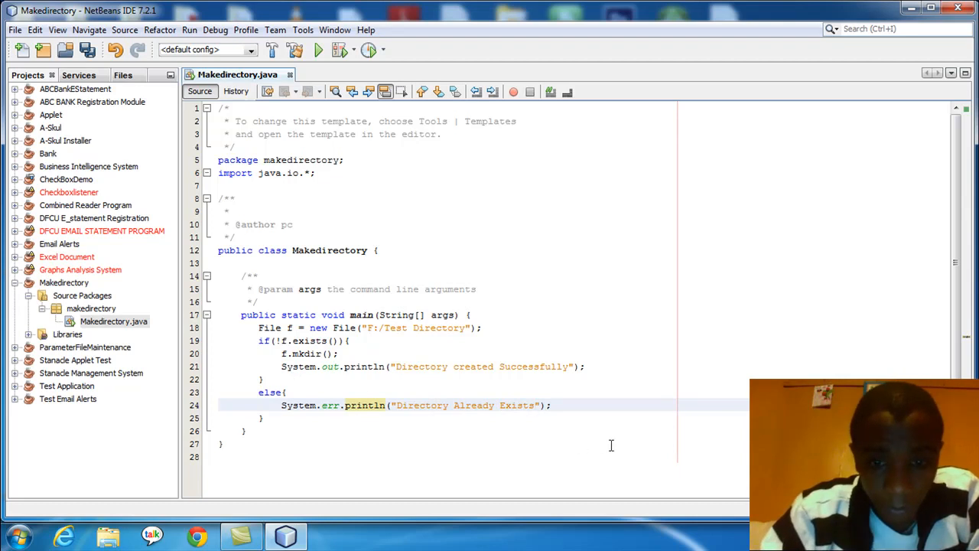
pyautogui.moveTo(586, 410)
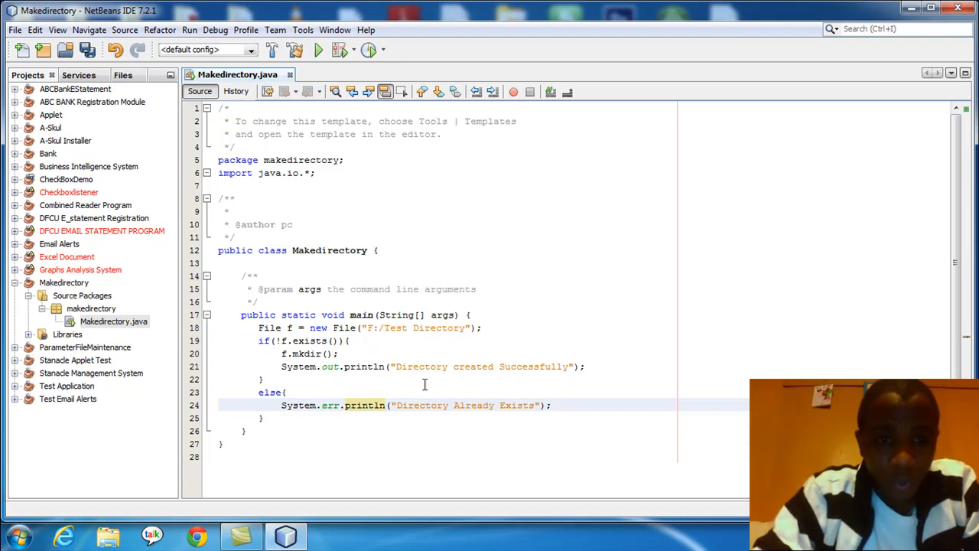
# Run Makedirectory, getting "Directory created Successfully" and BUILD SUCCESSFUL
pyautogui.click(289, 327)
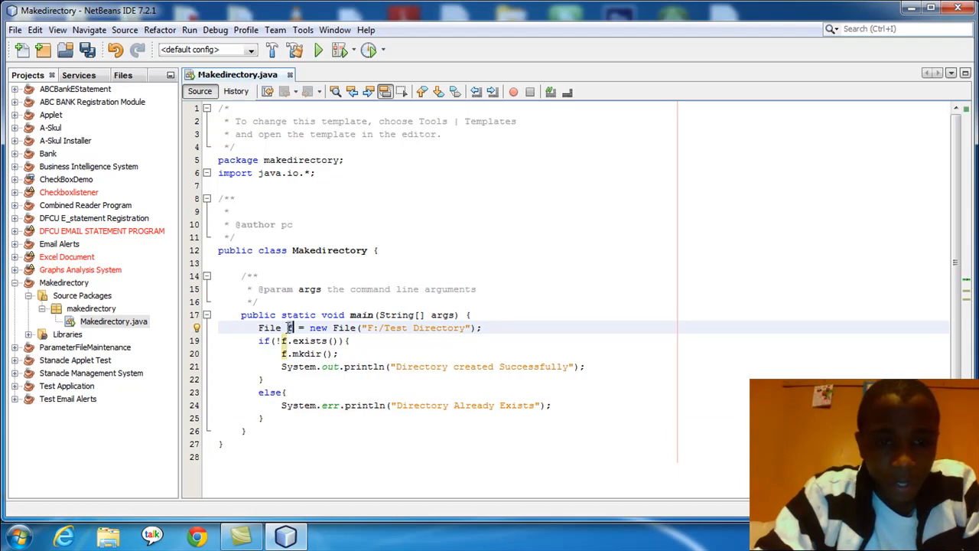
pyautogui.doubleClick(437, 328)
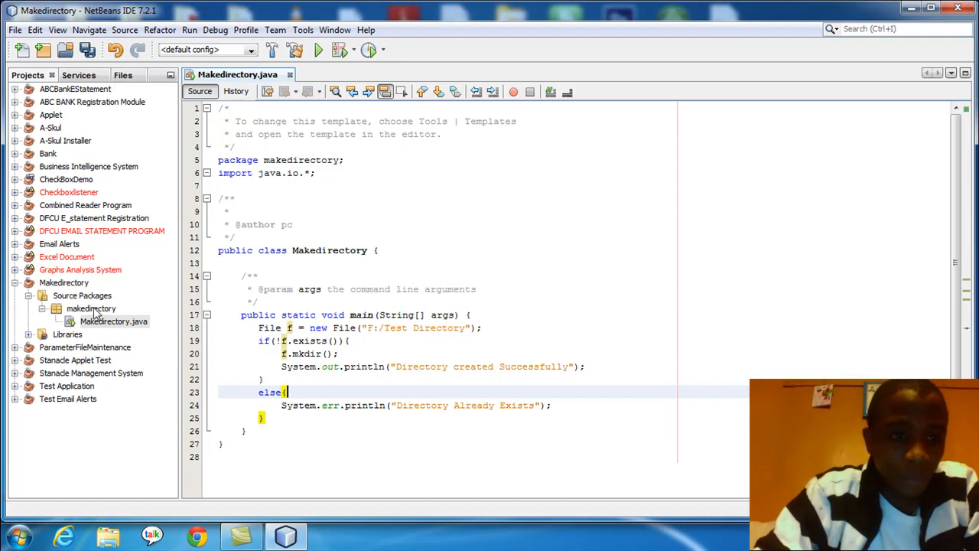
pyautogui.click(64, 282)
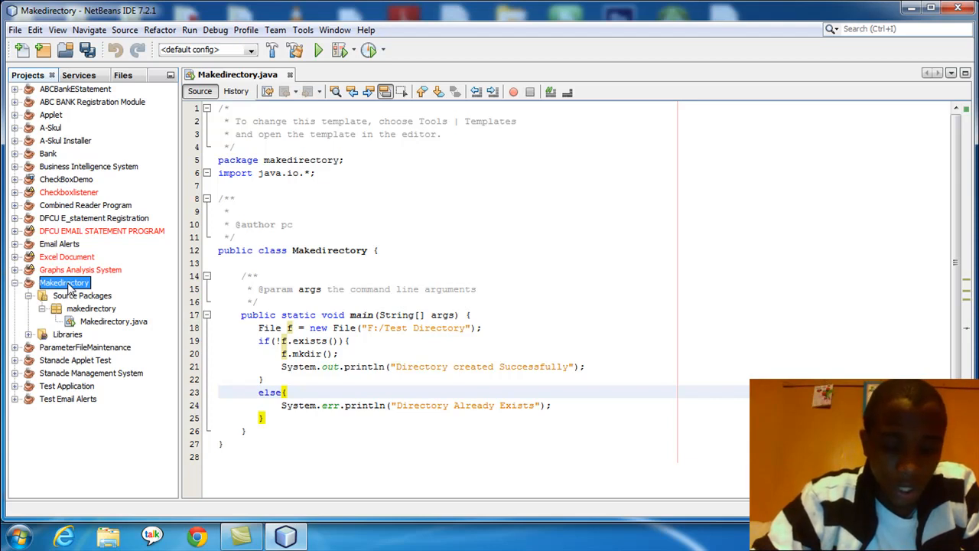
pyautogui.moveTo(103, 283)
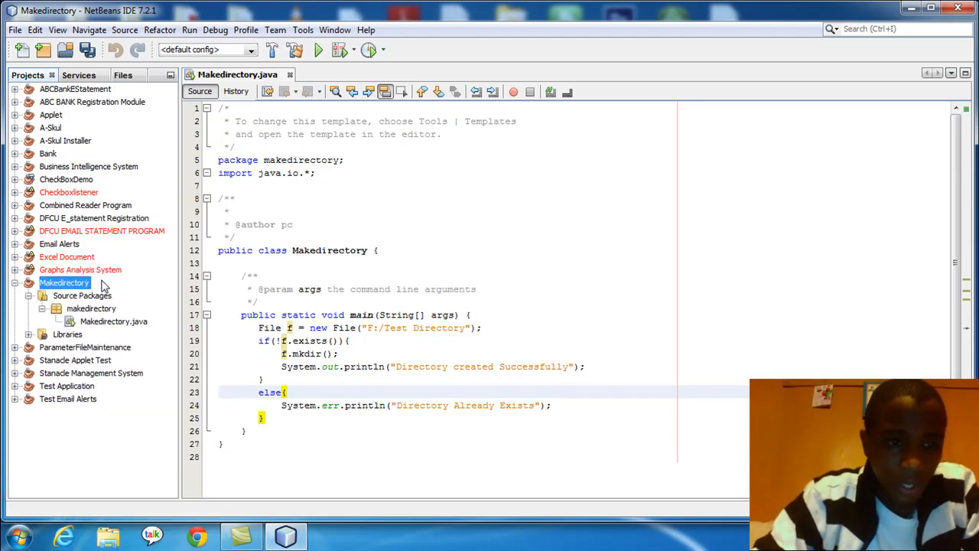
pyautogui.click(318, 48)
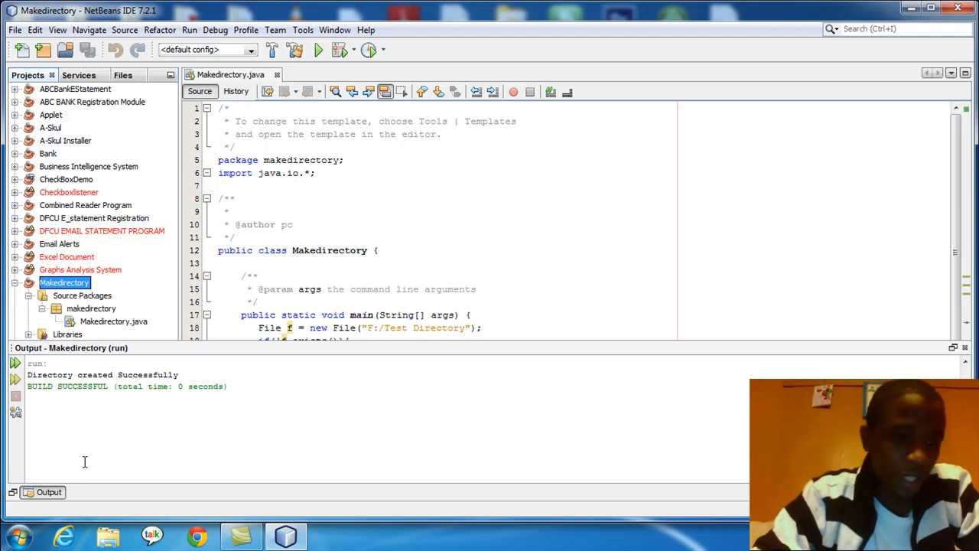
# Browse Local Disk (F:) in Explorer and find the new Test Directory folder
pyautogui.click(14, 534)
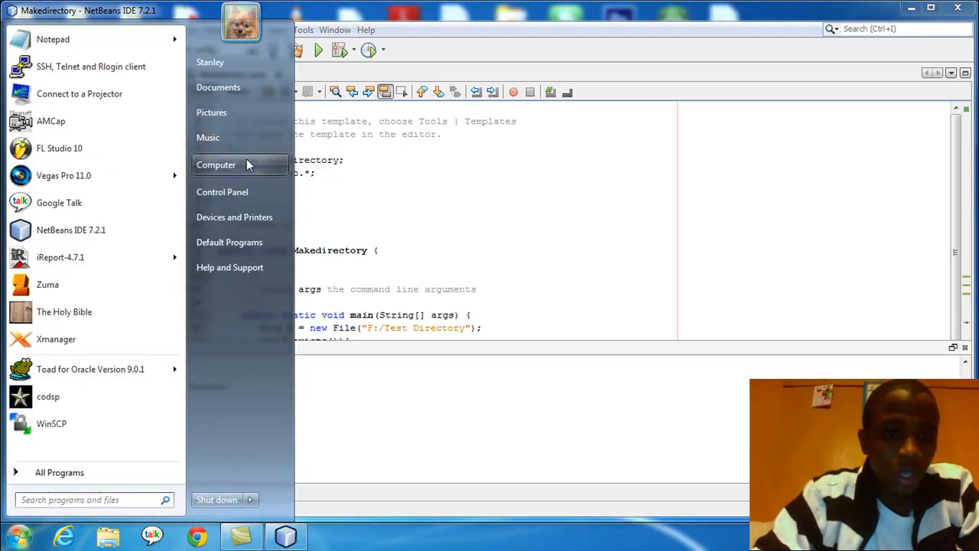
pyautogui.click(215, 164)
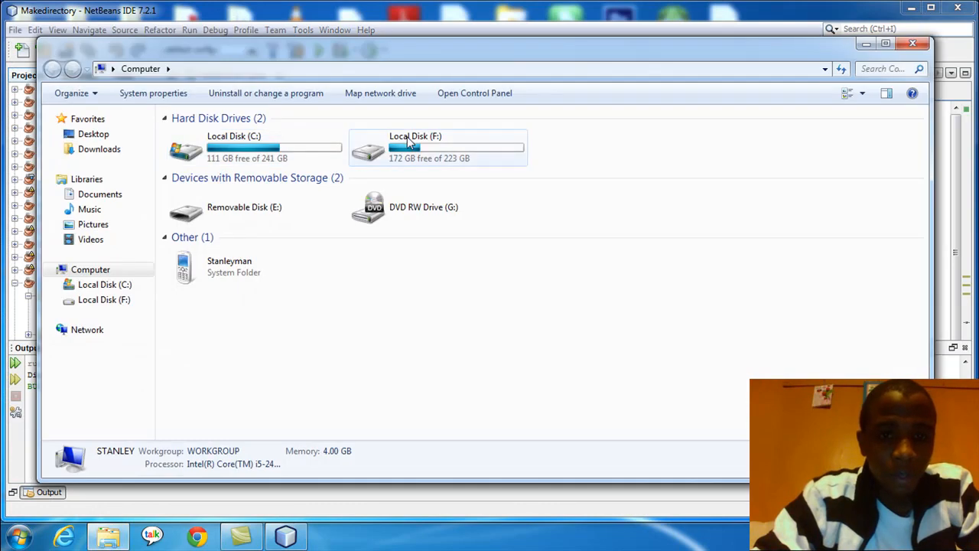
pyautogui.doubleClick(414, 147)
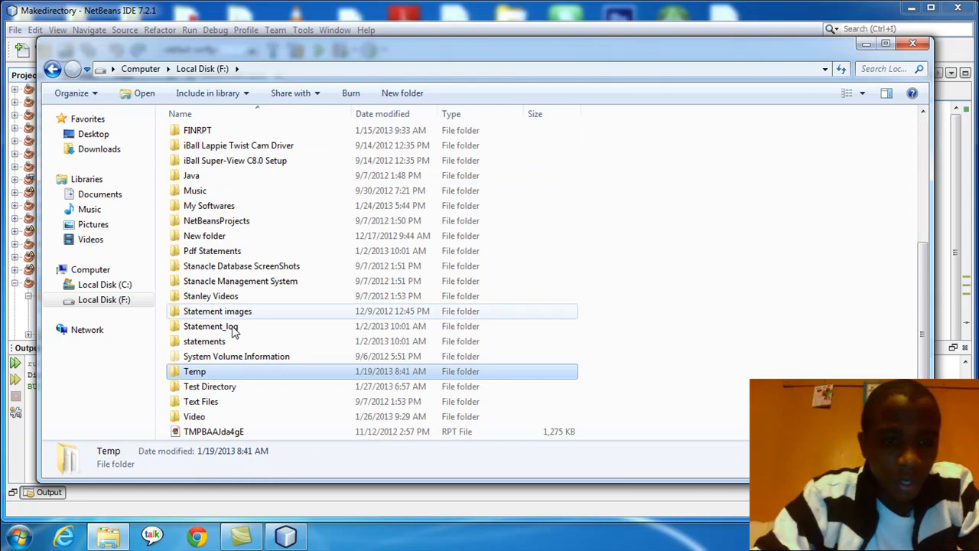
pyautogui.click(209, 386)
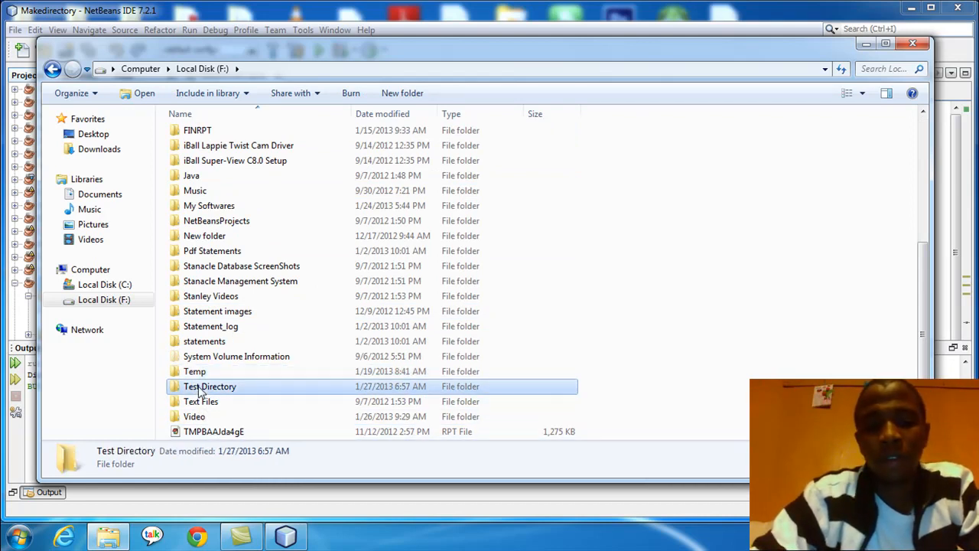
pyautogui.moveTo(572, 226)
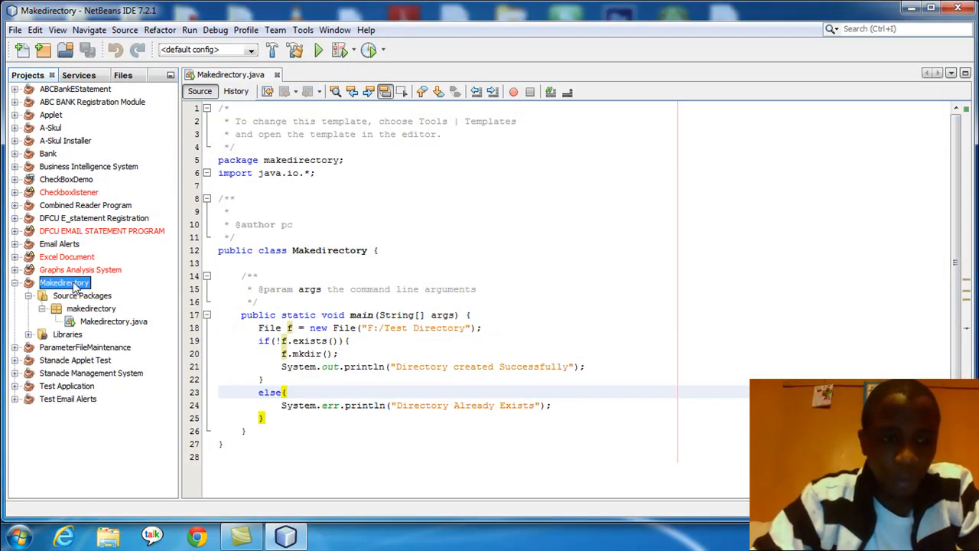
# Run Makedirectory a second time from the project's right-click menu
pyautogui.click(317, 49)
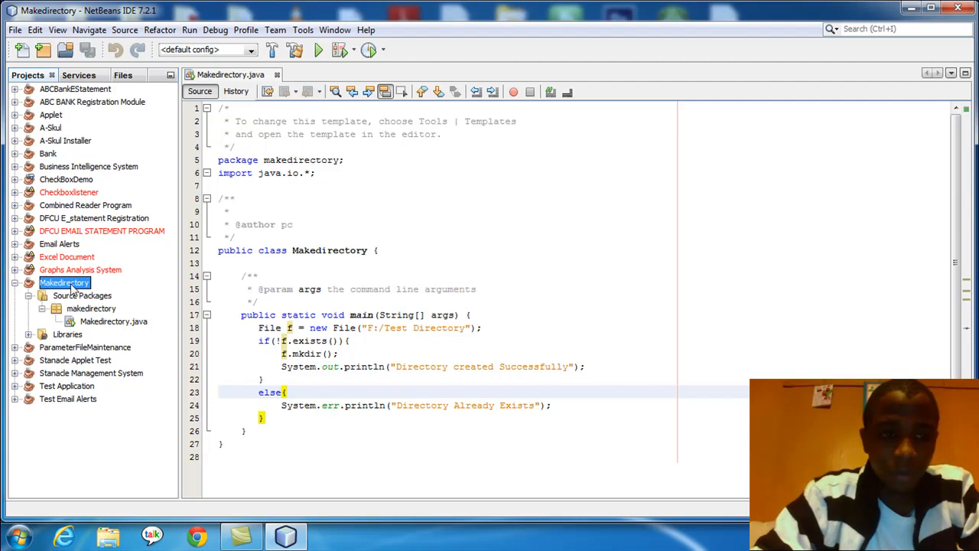
pyautogui.rightClick(64, 282)
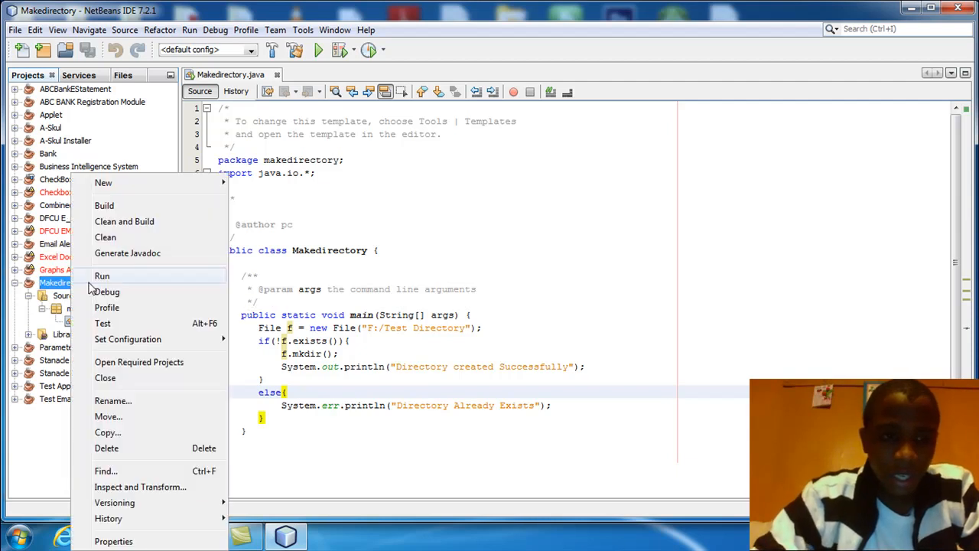
pyautogui.click(102, 275)
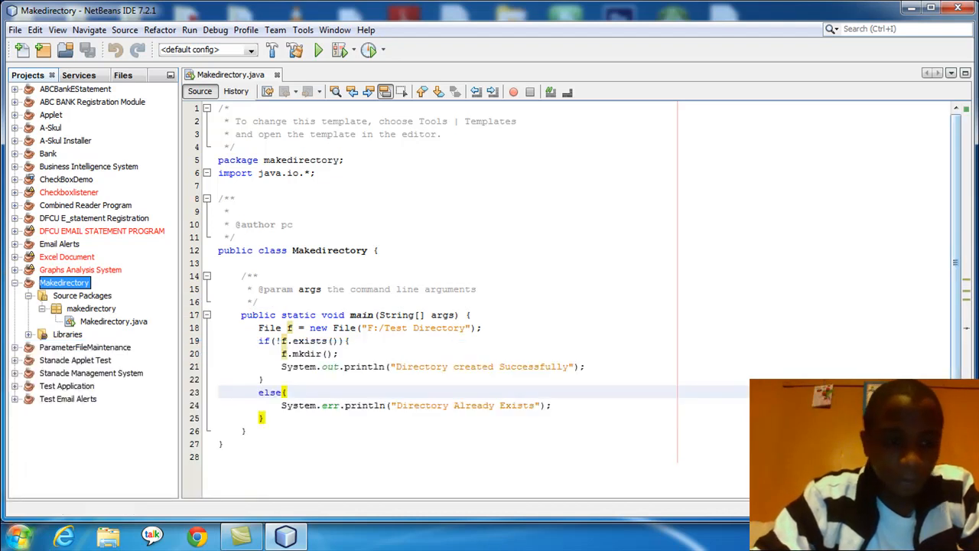
# Delete Test Directory from Local Disk (F:) to the Recycle Bin
pyautogui.click(16, 533)
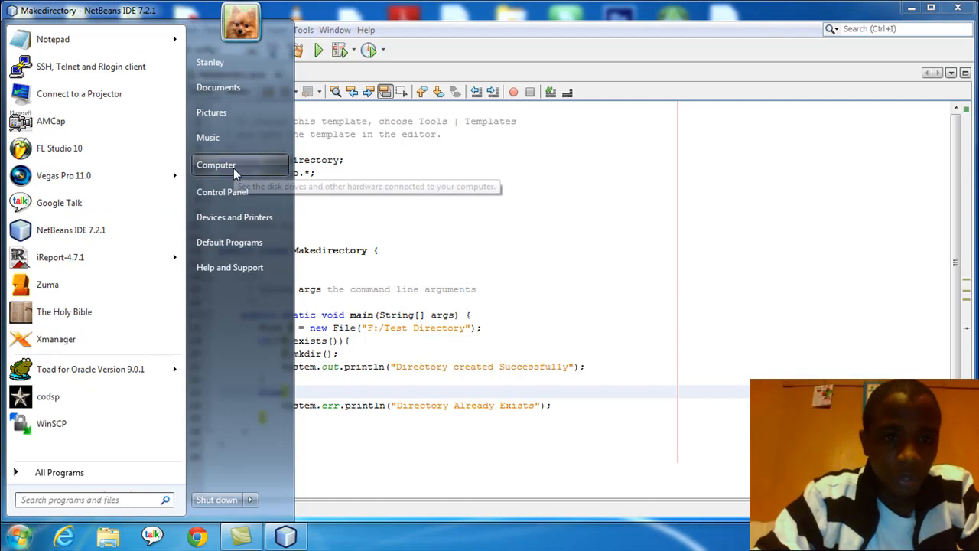
pyautogui.click(216, 164)
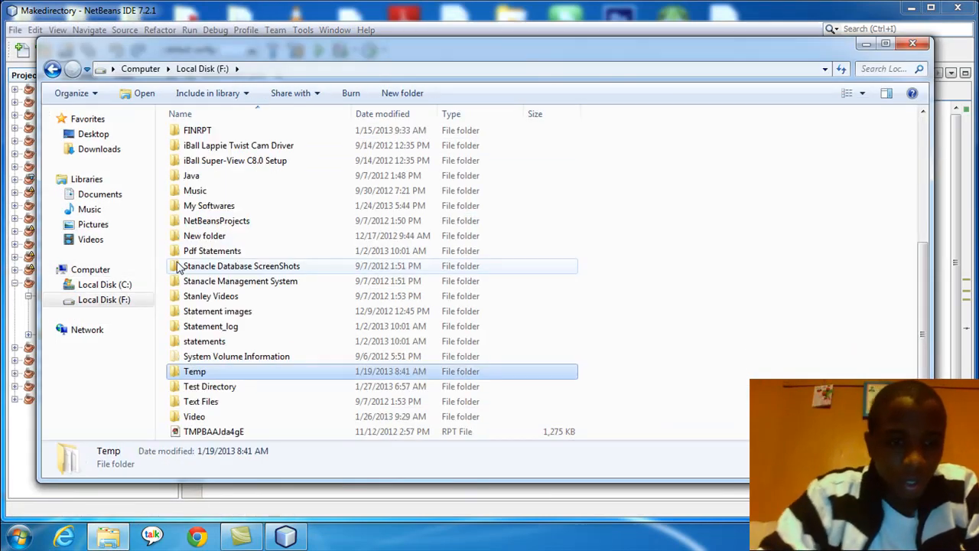
pyautogui.click(210, 386)
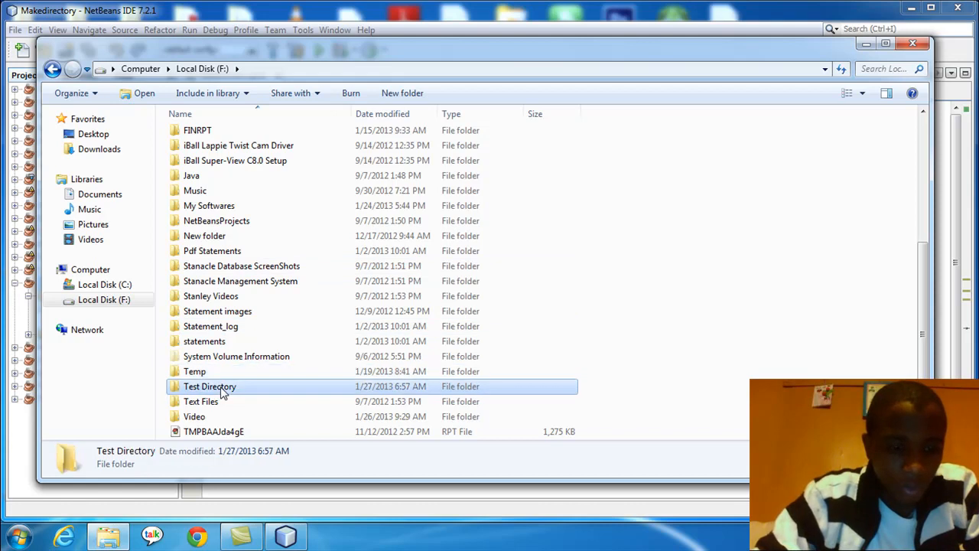
pyautogui.press('Delete')
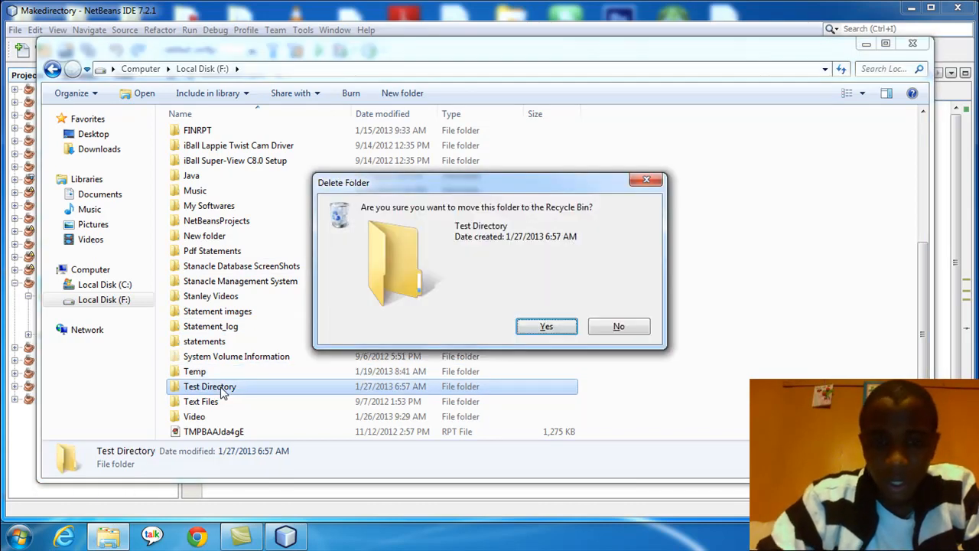
pyautogui.click(546, 326)
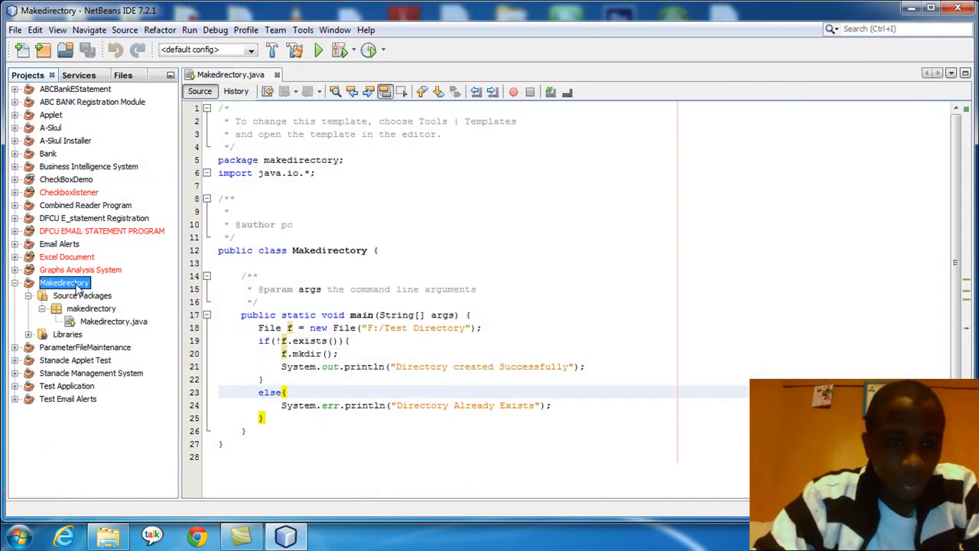
pyautogui.rightClick(64, 282)
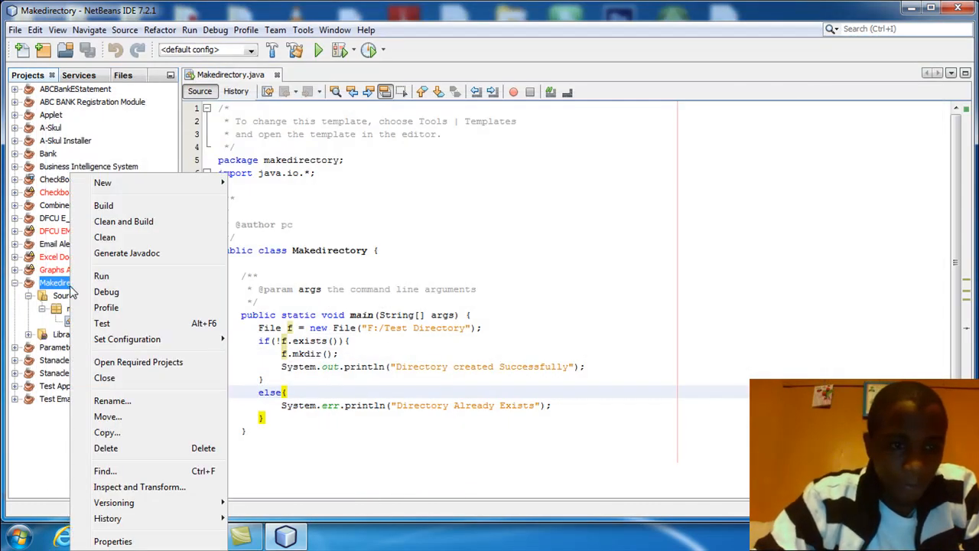